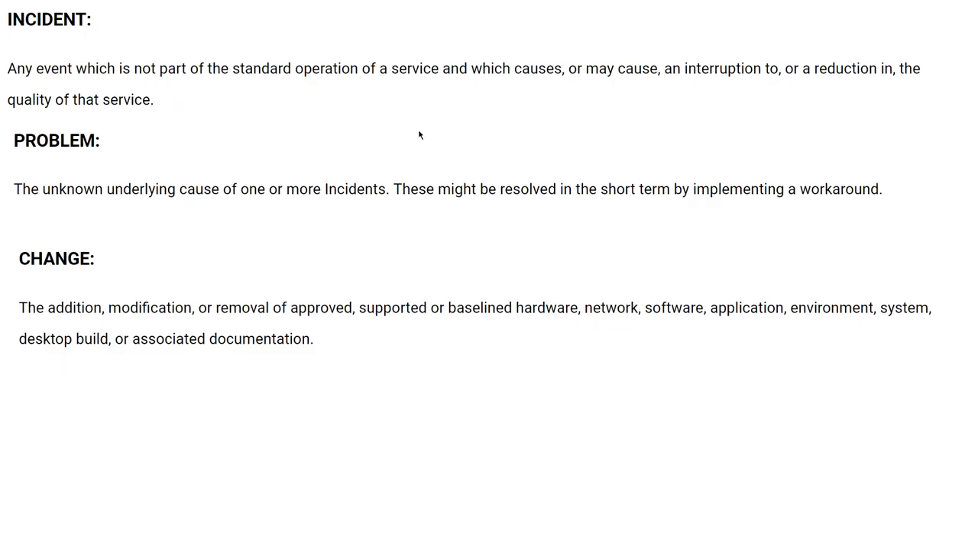
mouse_move(173, 34)
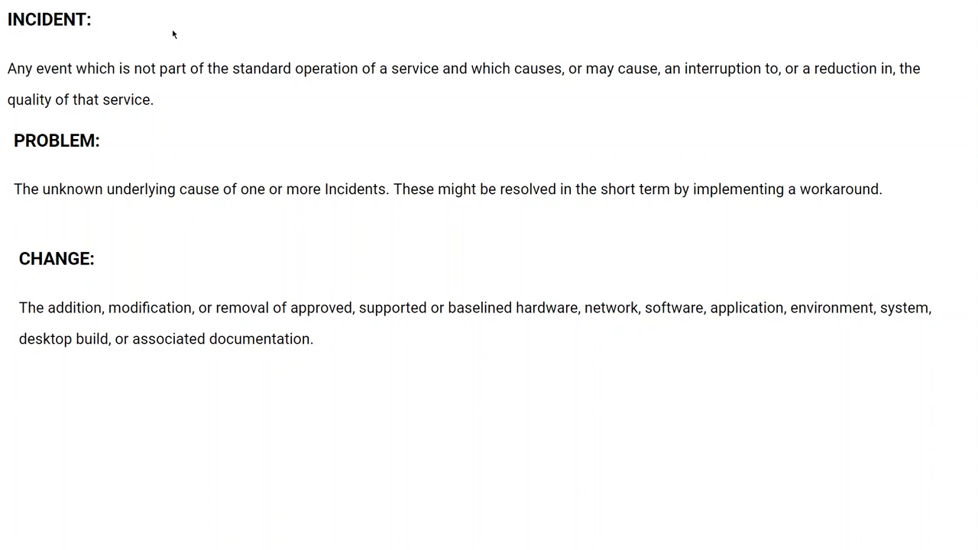
mouse_move(202, 29)
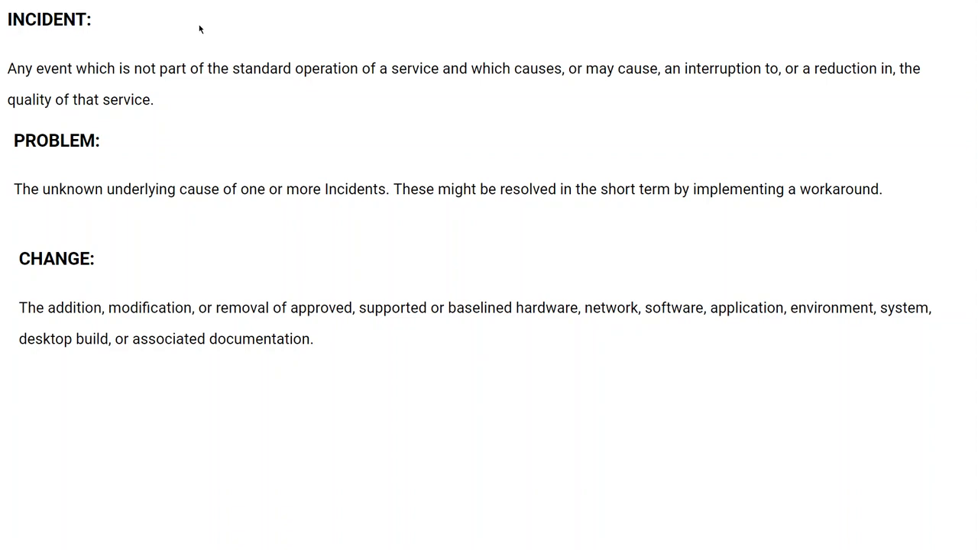
mouse_move(275, 33)
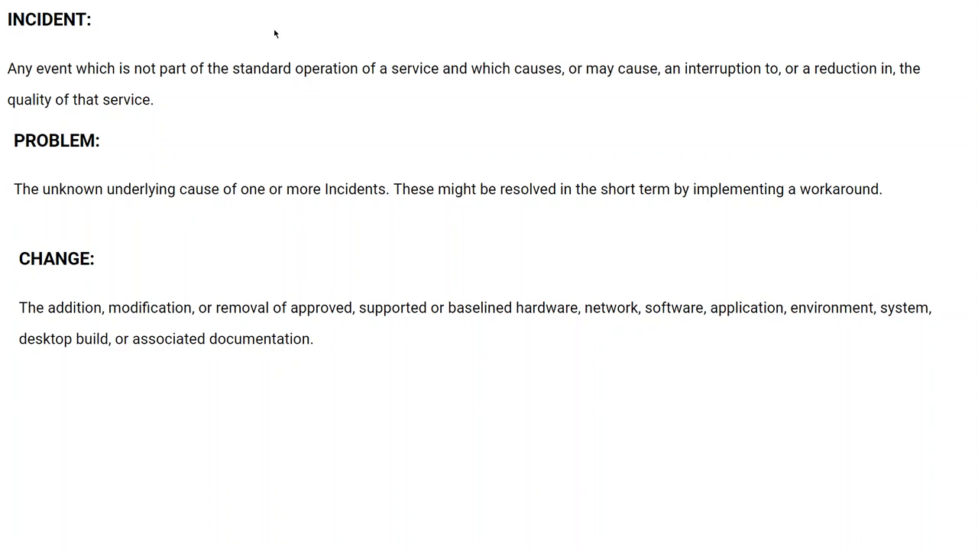
mouse_move(856, 214)
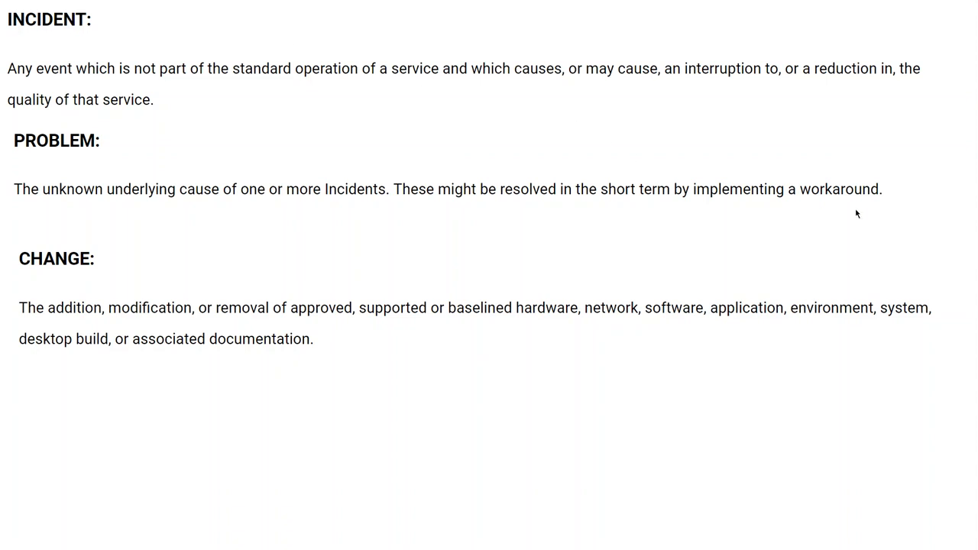
mouse_move(73, 318)
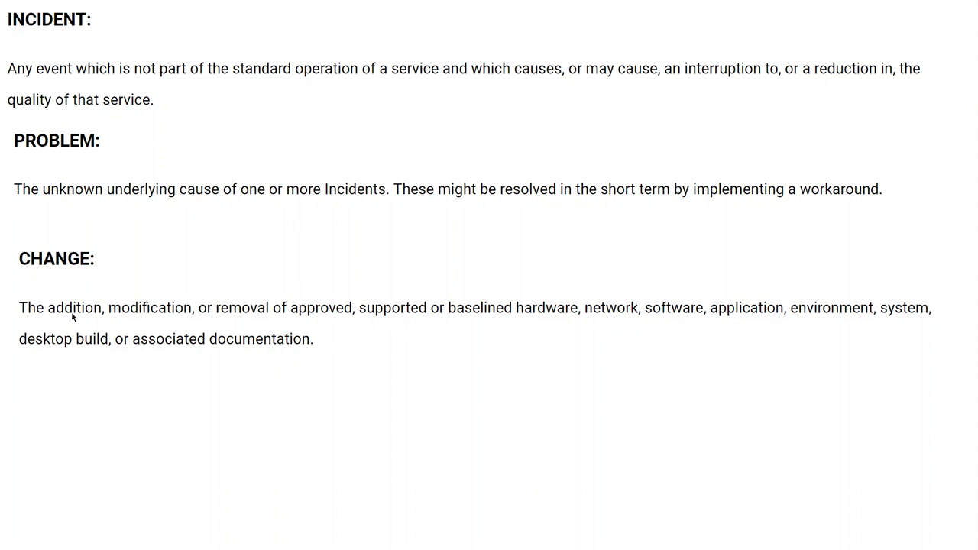
mouse_move(226, 313)
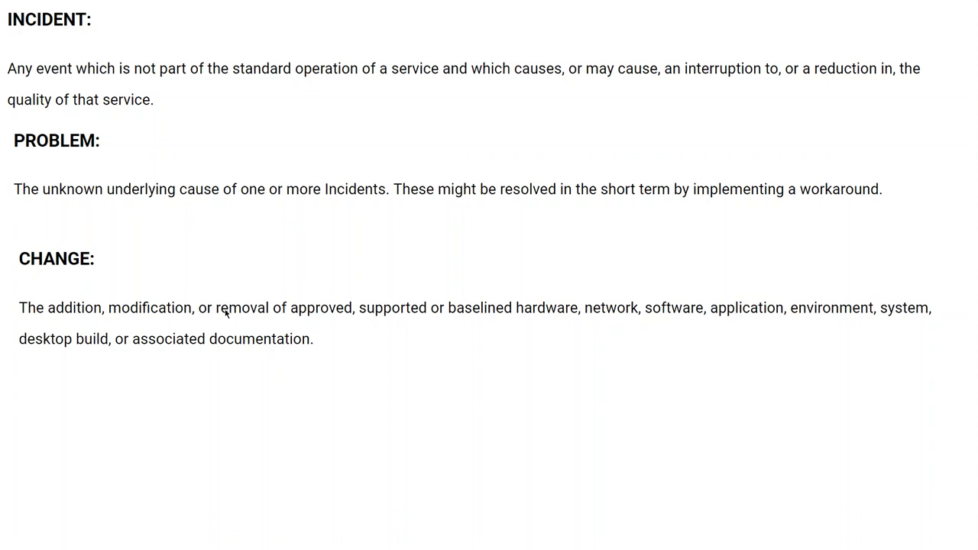
mouse_move(407, 327)
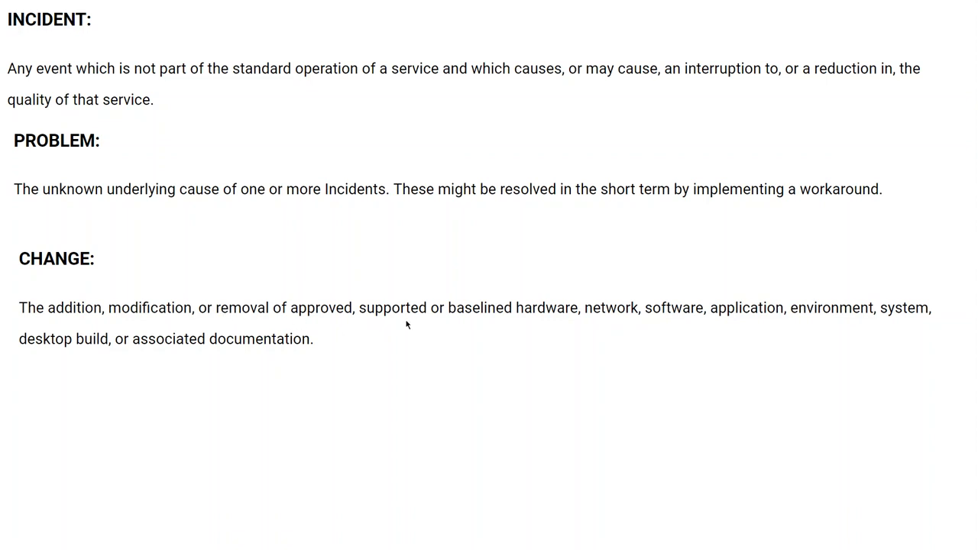
mouse_move(495, 324)
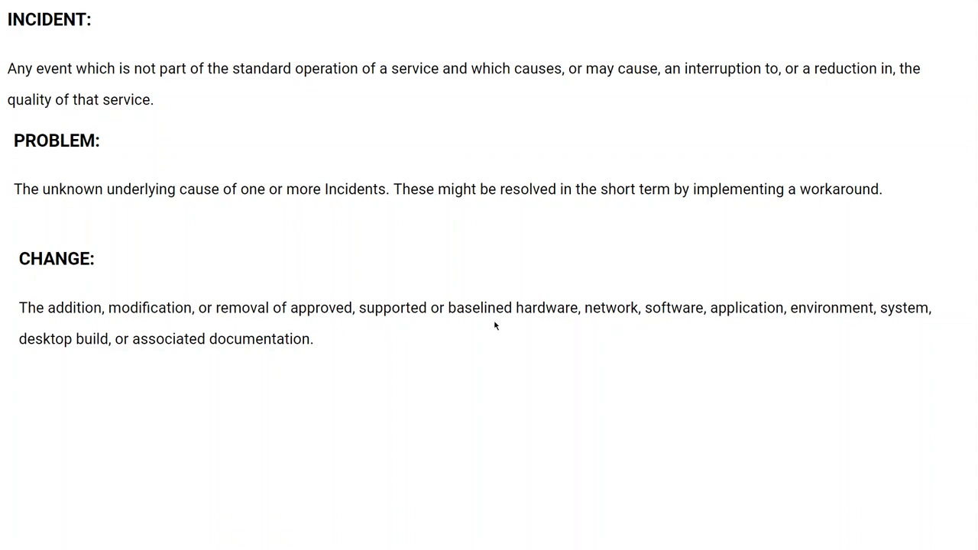
mouse_move(691, 324)
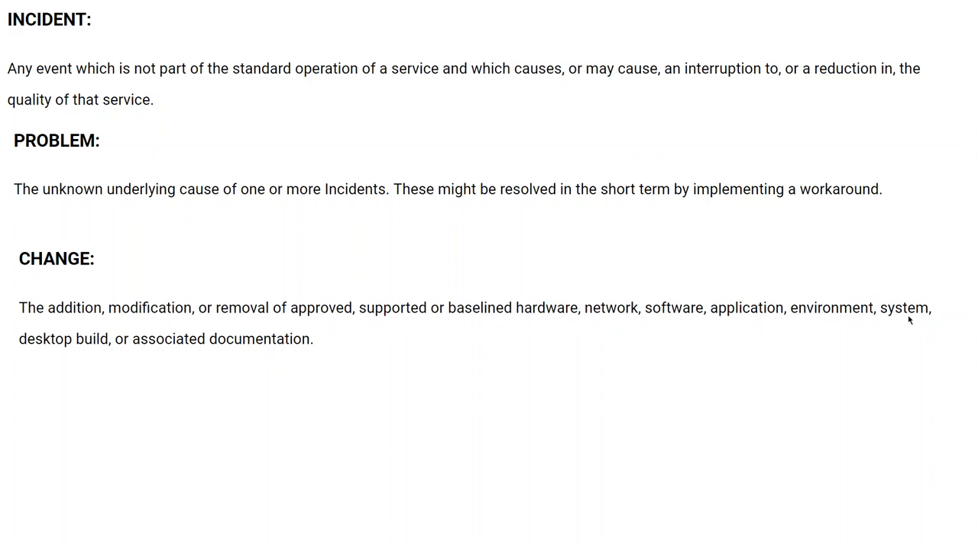
mouse_move(151, 364)
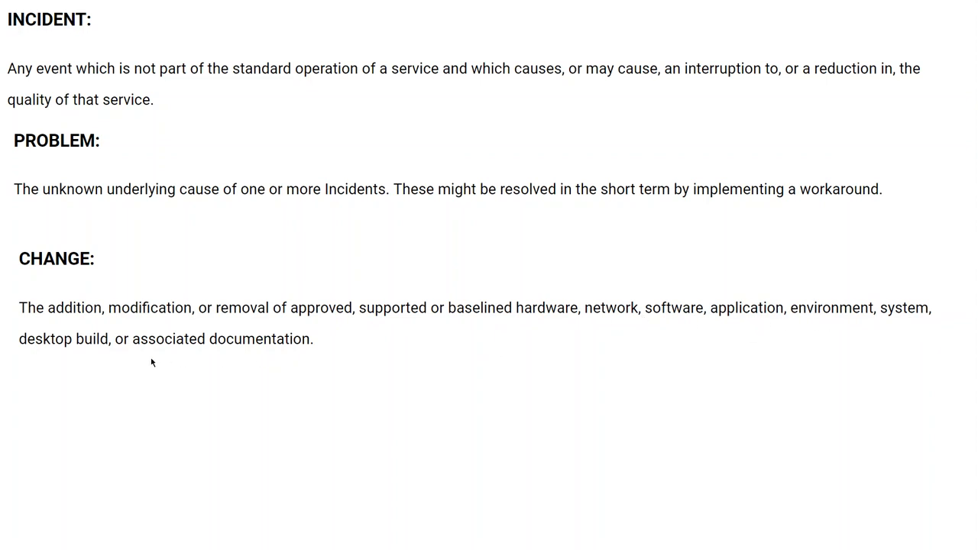
- Leave the ERD slide and switch to the Salesforce Customer Service Incident Management setup page
scroll("down", 3)
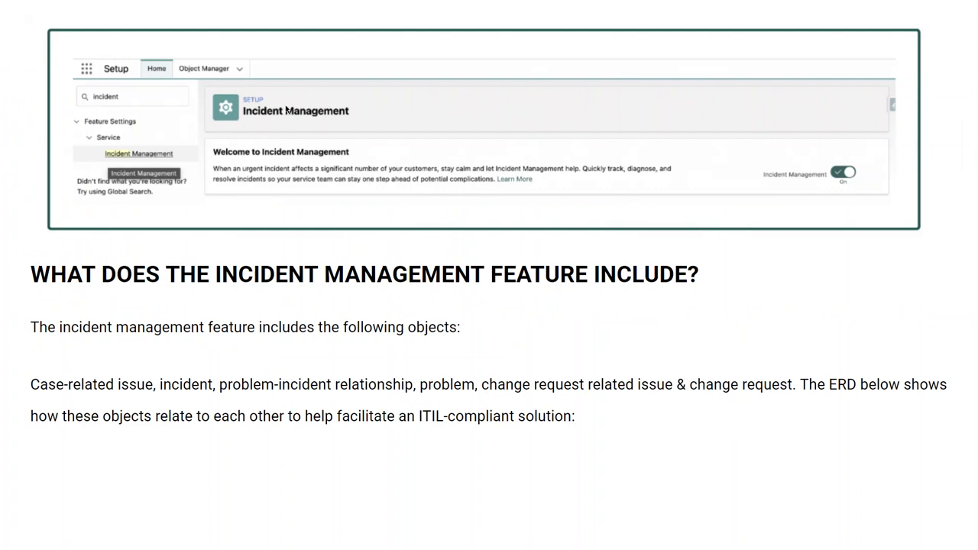
mouse_move(245, 113)
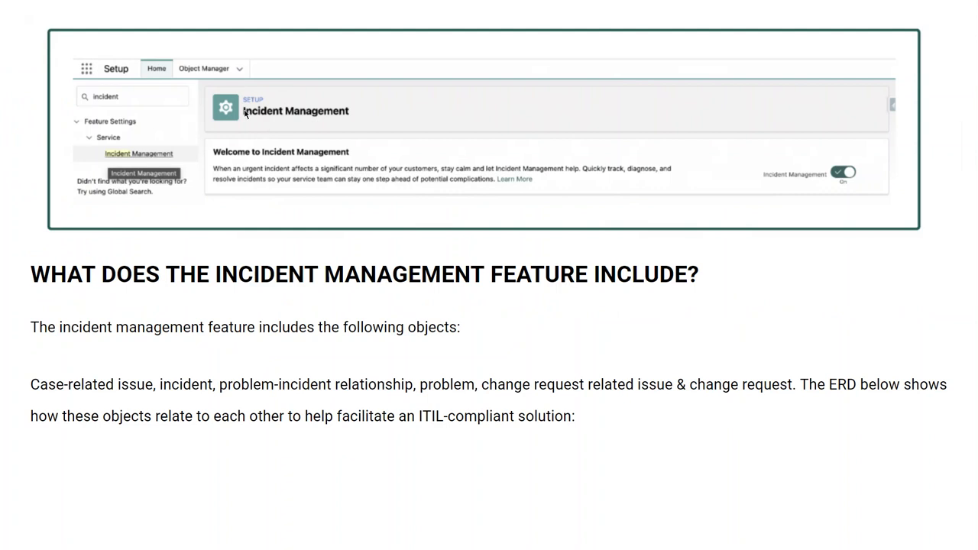
mouse_move(196, 115)
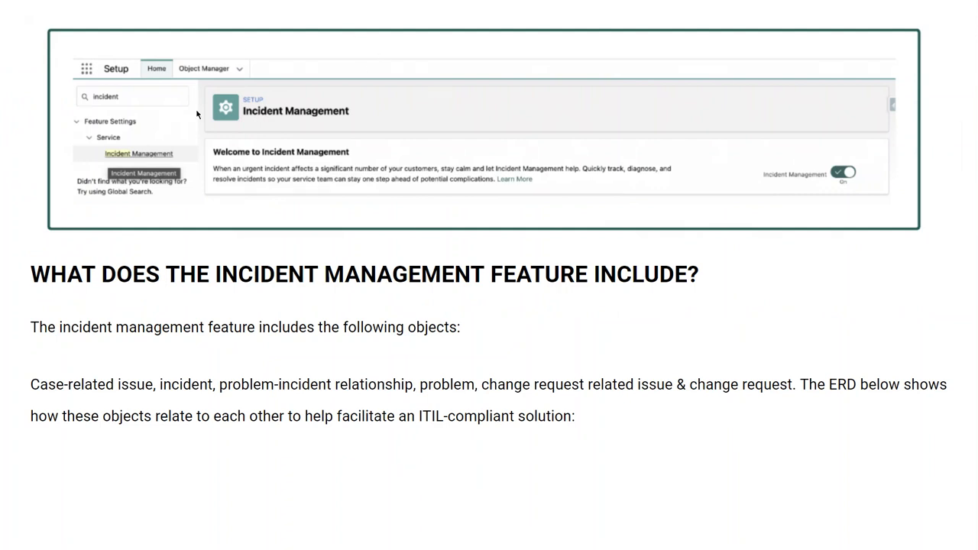
mouse_move(205, 246)
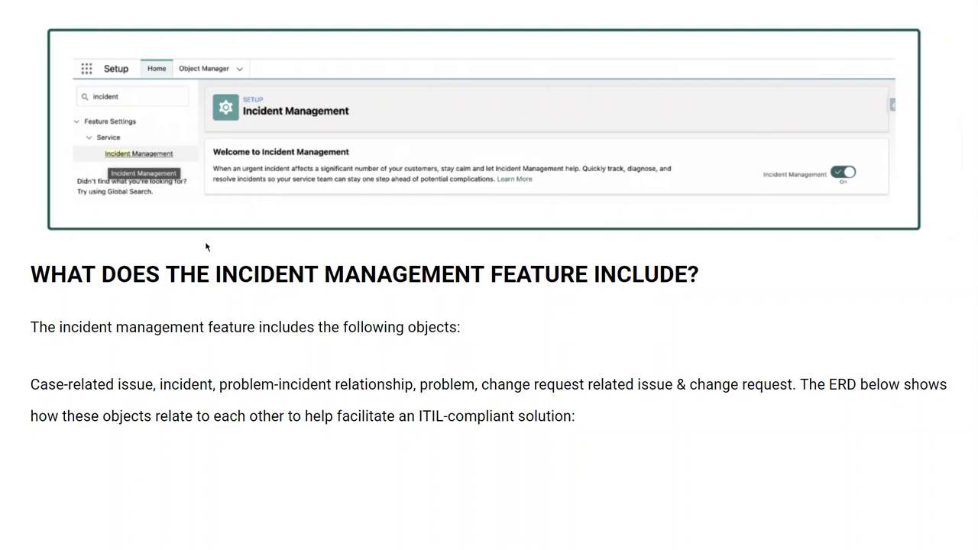
mouse_move(649, 287)
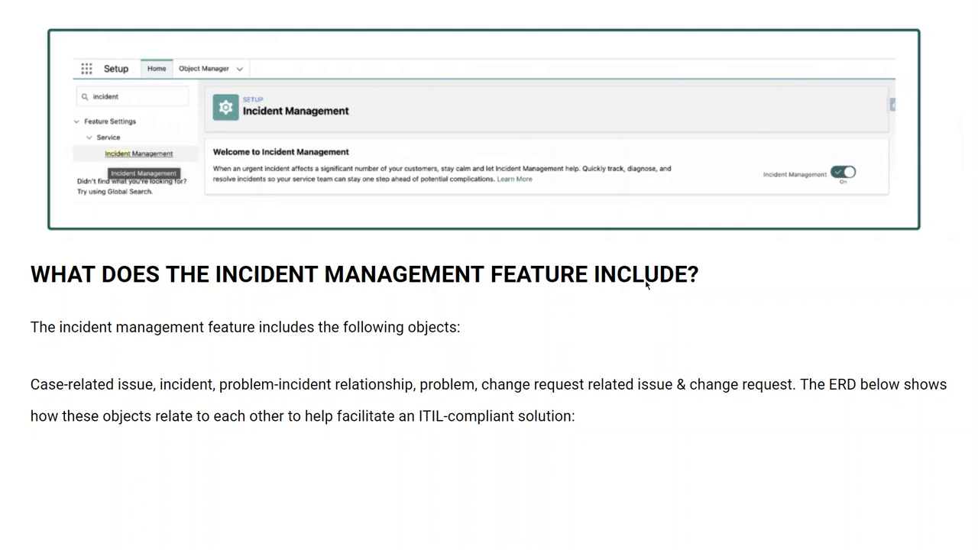
mouse_move(340, 344)
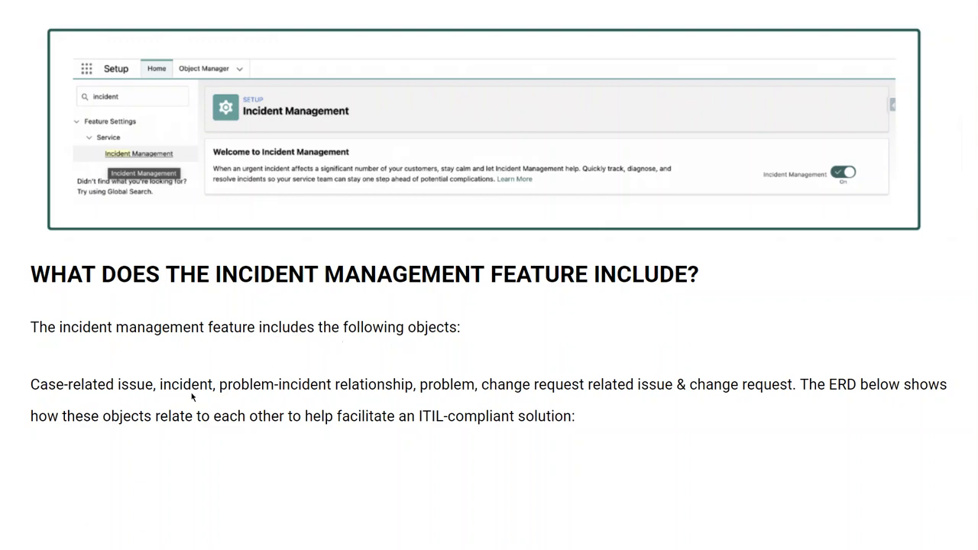
mouse_move(529, 401)
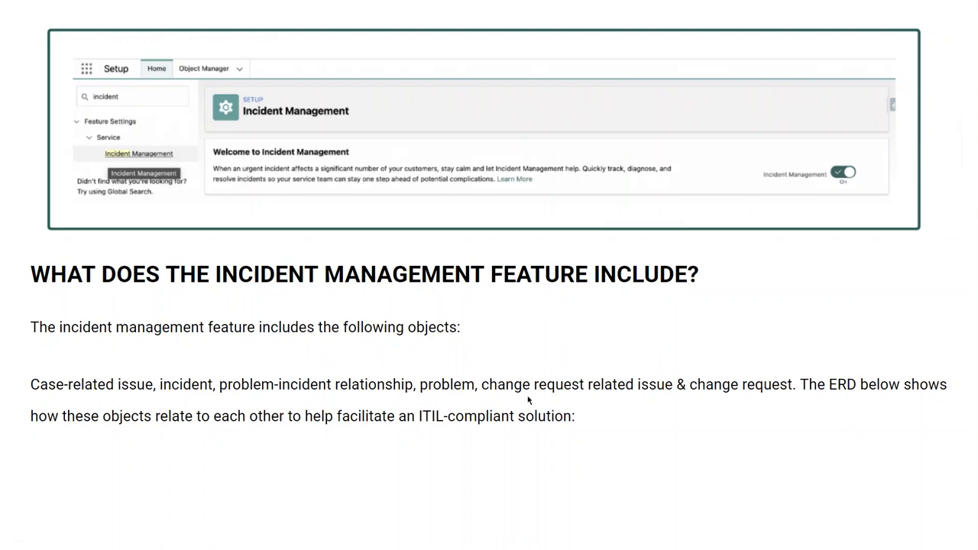
mouse_move(695, 398)
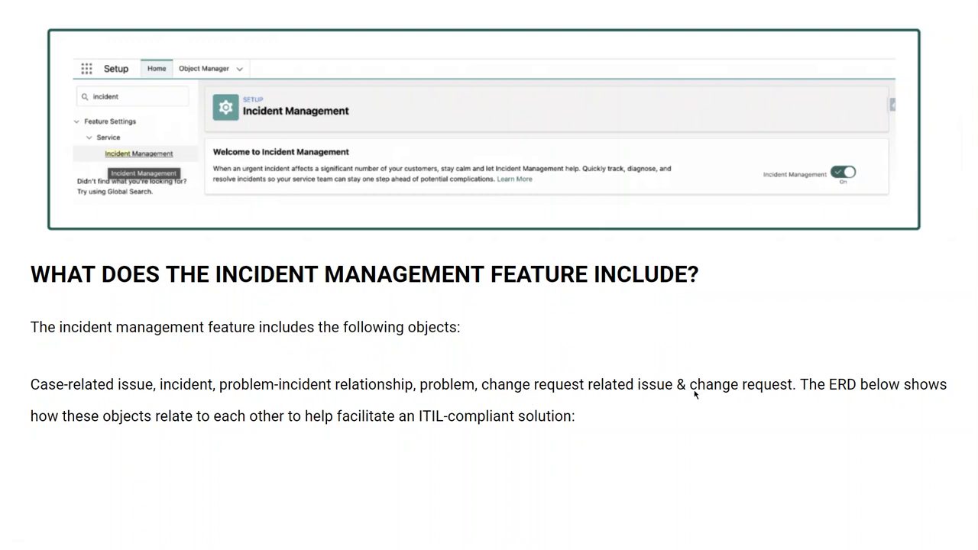
mouse_move(850, 404)
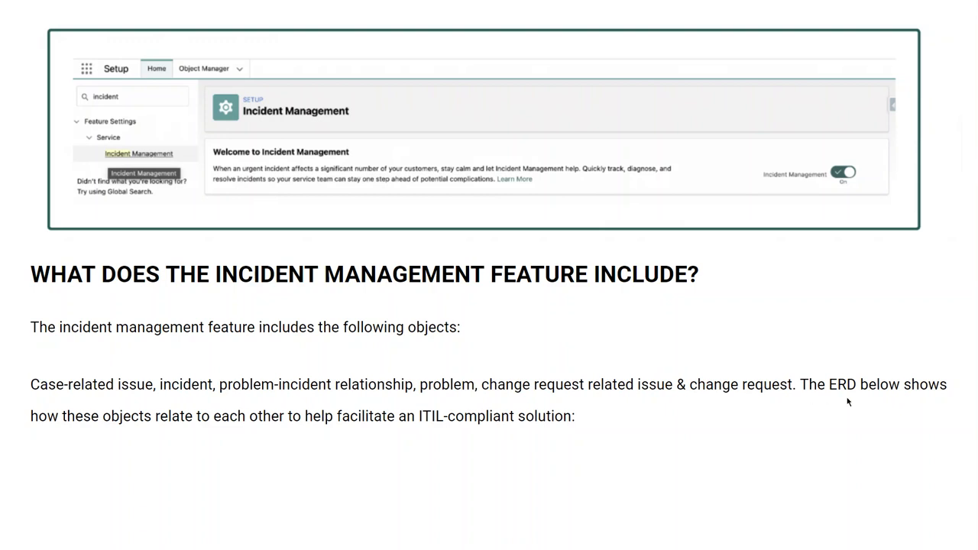
mouse_move(641, 350)
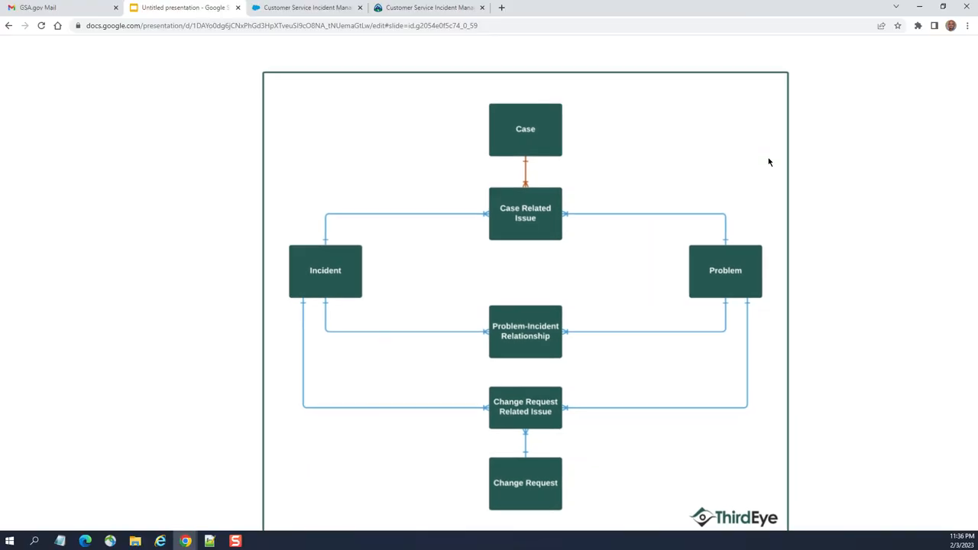
left_click(428, 8)
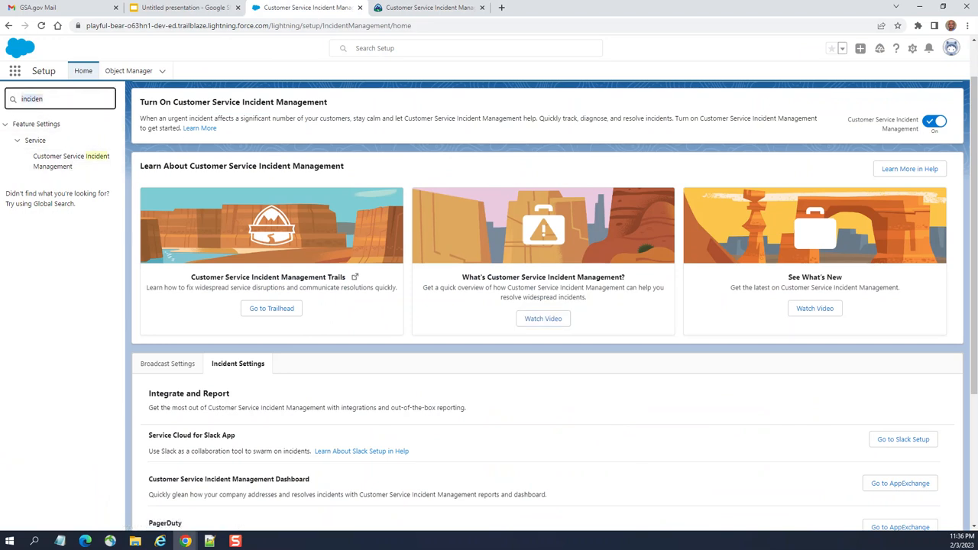
left_click(58, 98)
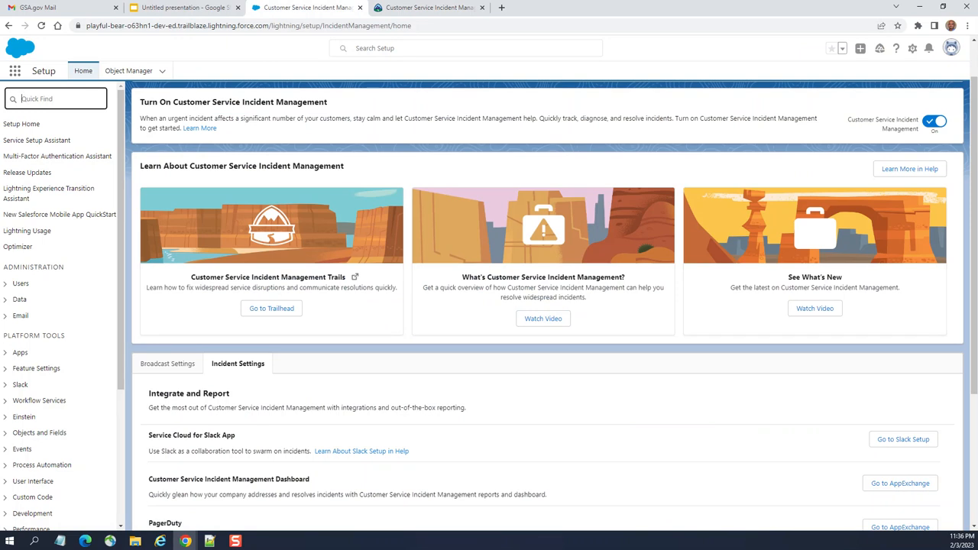
left_click(59, 98)
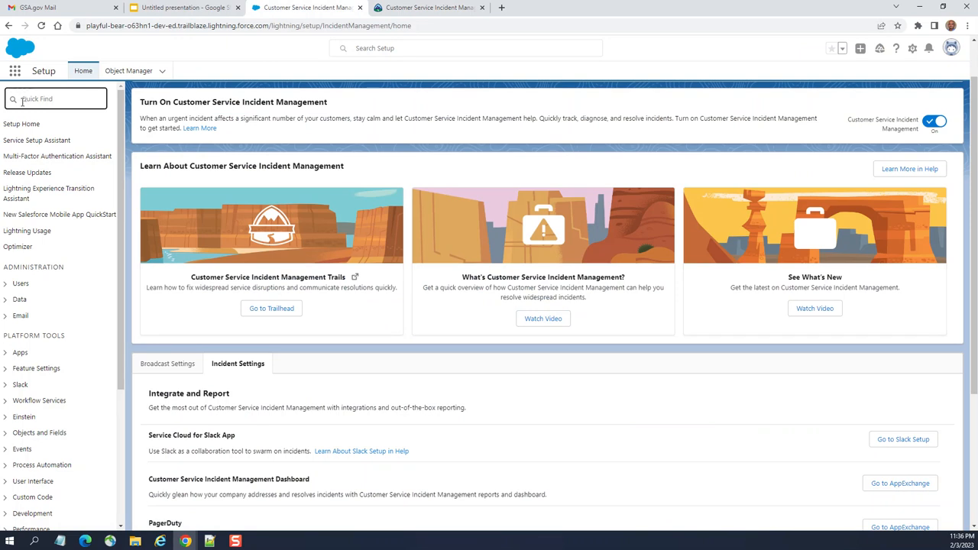
left_click(60, 98)
type("incident")
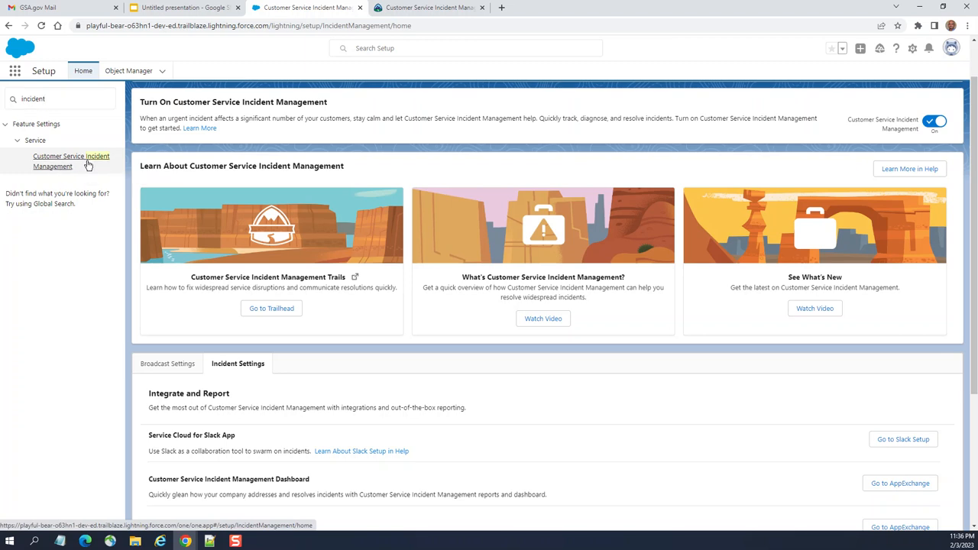
mouse_move(960, 140)
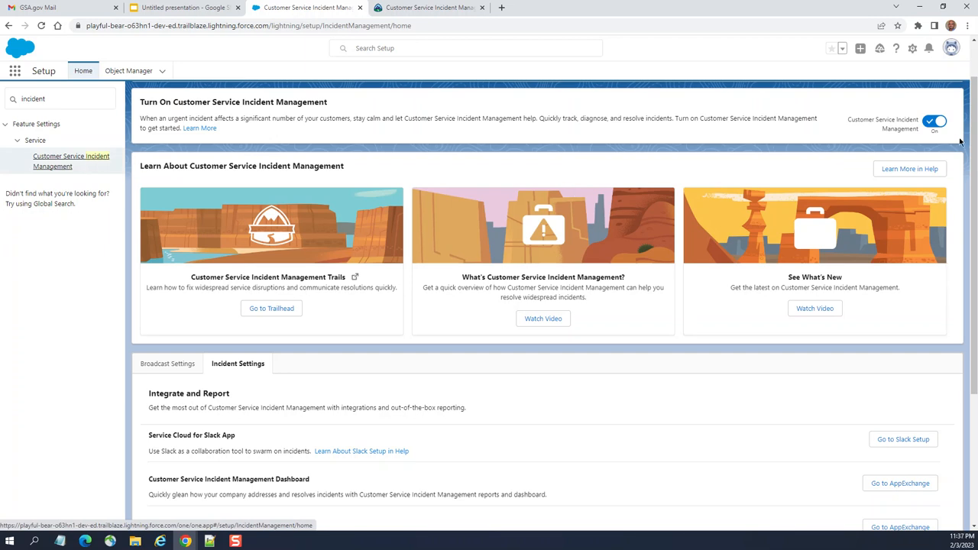
left_click(940, 119)
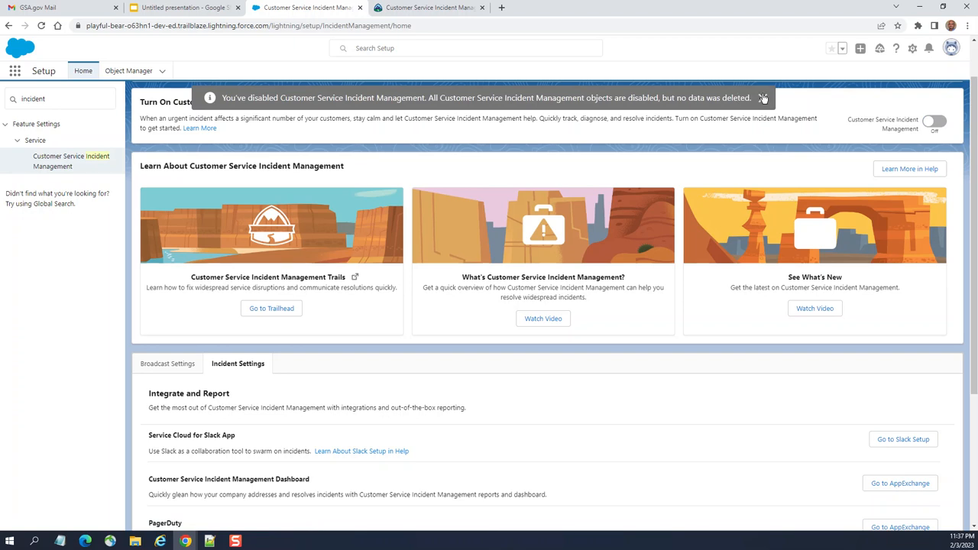
left_click(767, 98)
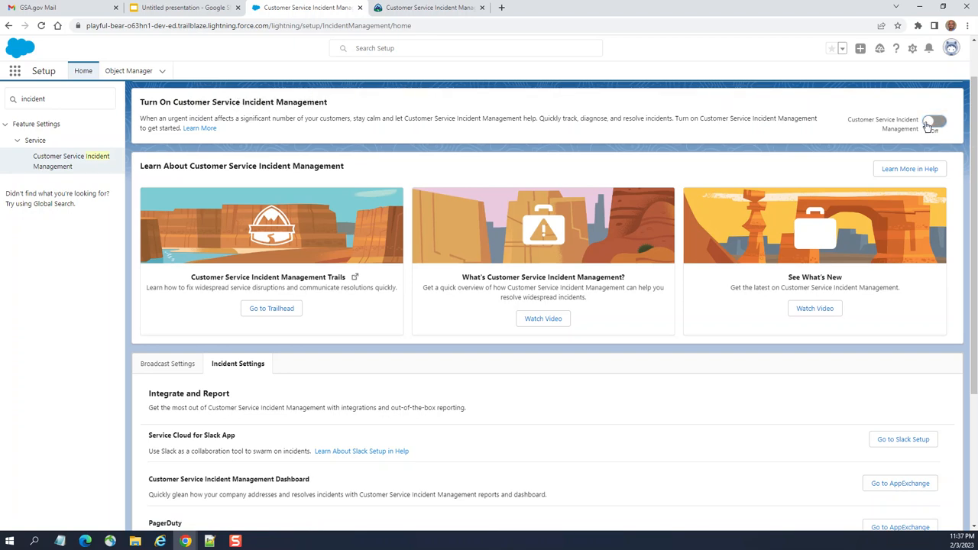
left_click(942, 122)
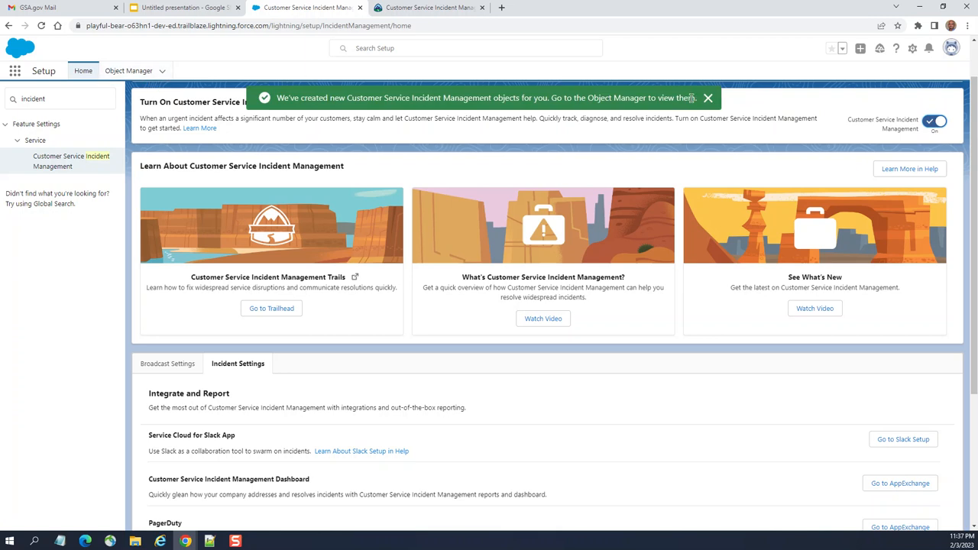
left_click(708, 98)
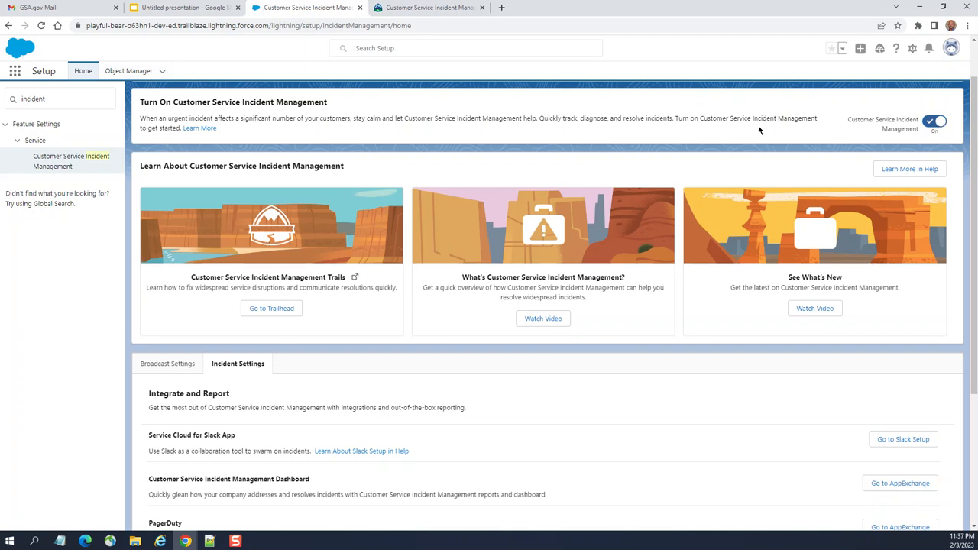
mouse_move(238, 131)
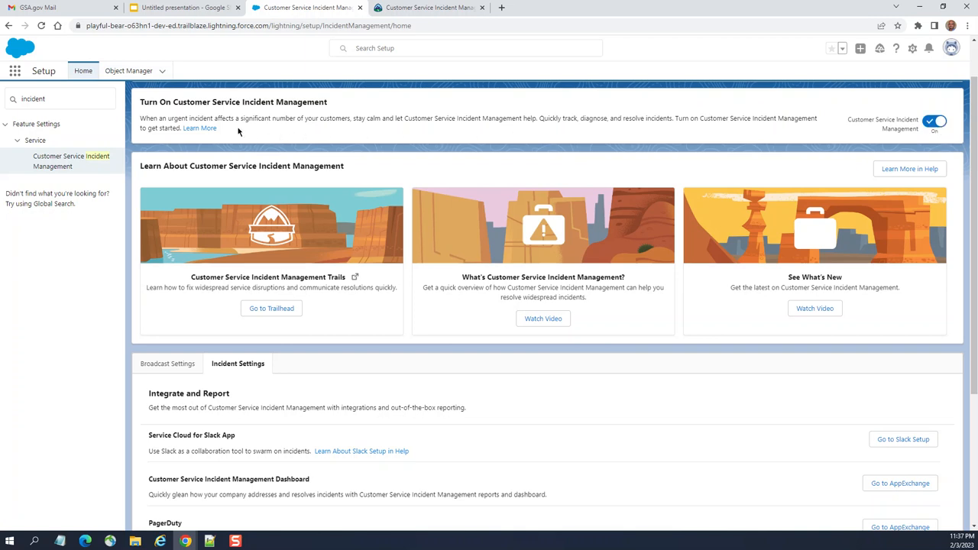
mouse_move(354, 129)
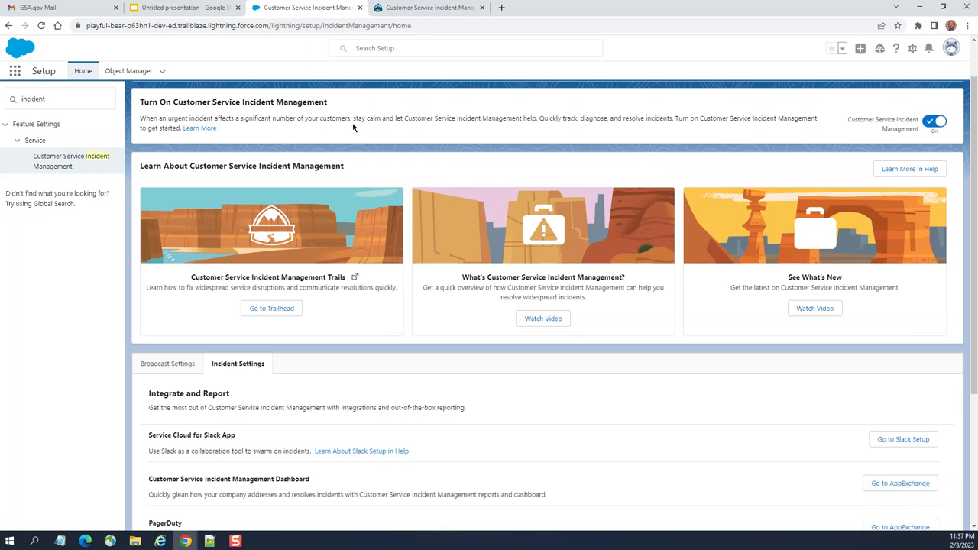
mouse_move(437, 128)
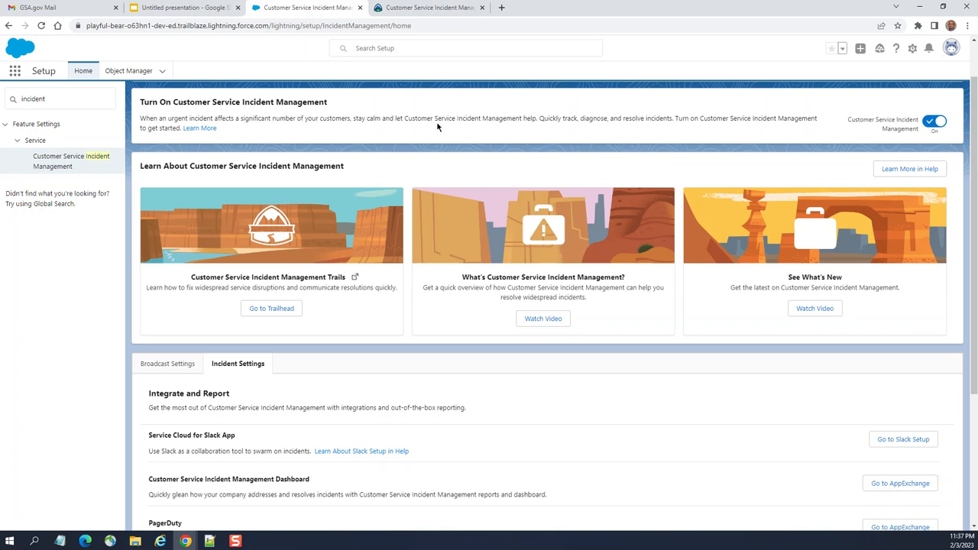
mouse_move(519, 239)
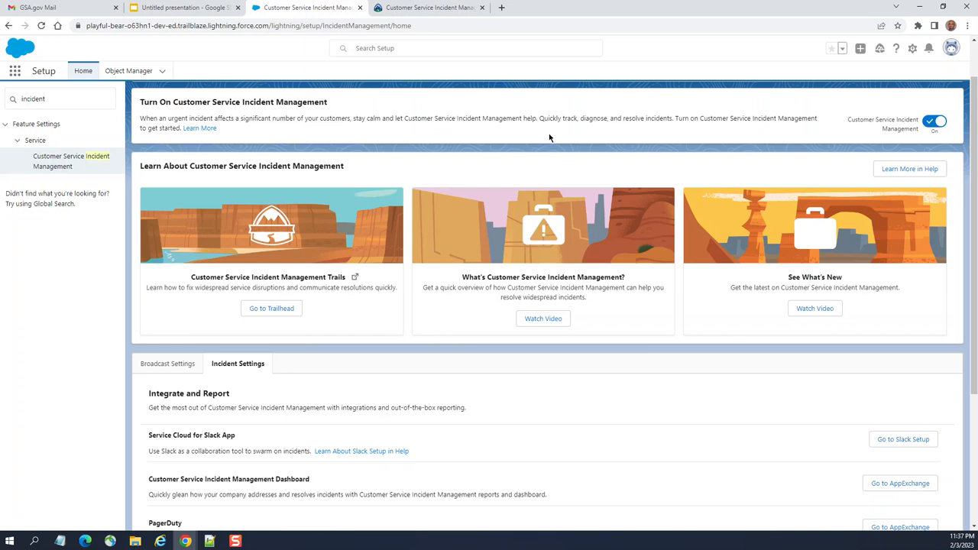
mouse_move(654, 123)
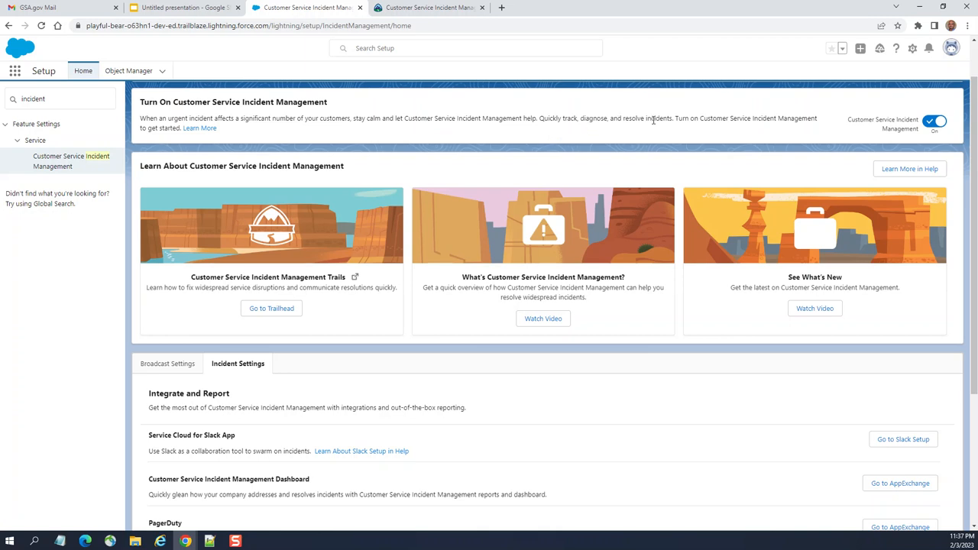
mouse_move(746, 128)
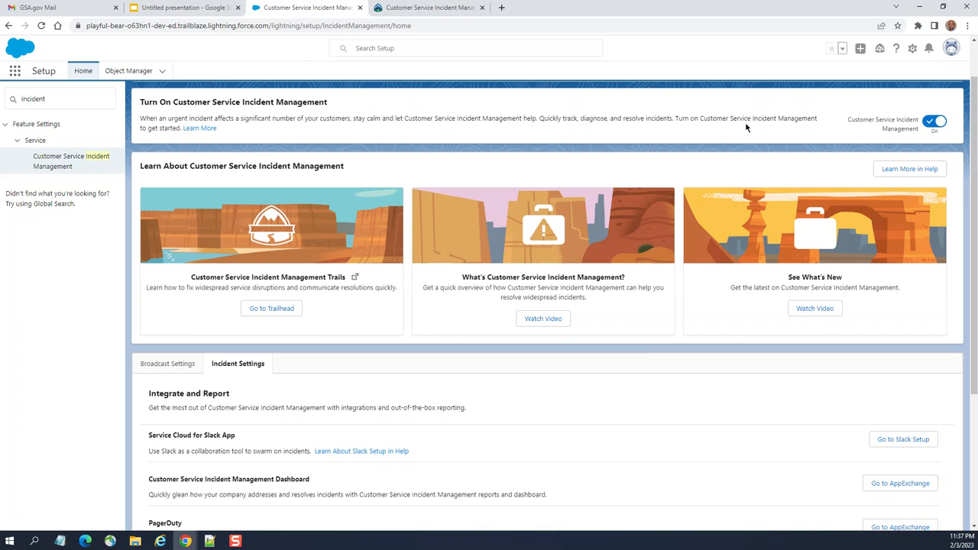
mouse_move(205, 131)
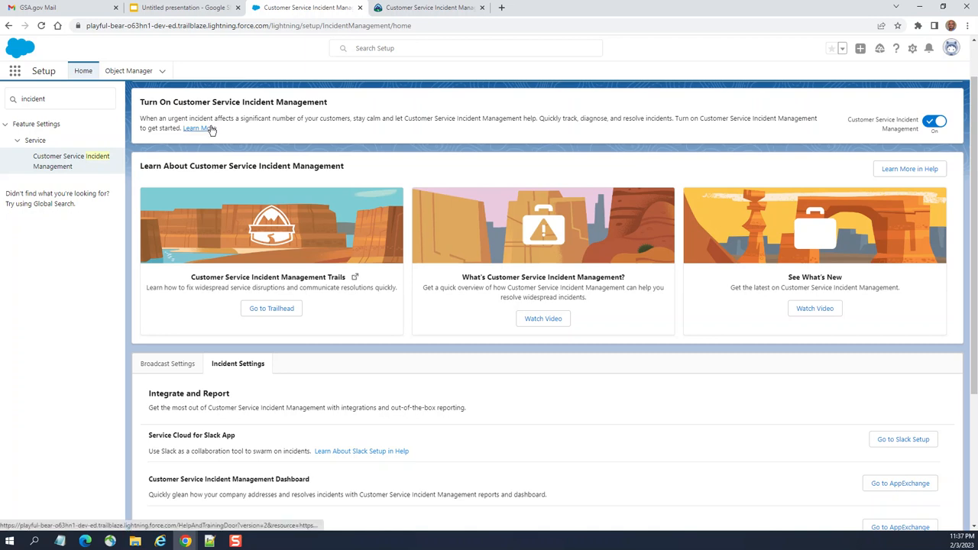
- Open the incident management help article via Learn More, then return to the setup page
left_click(197, 129)
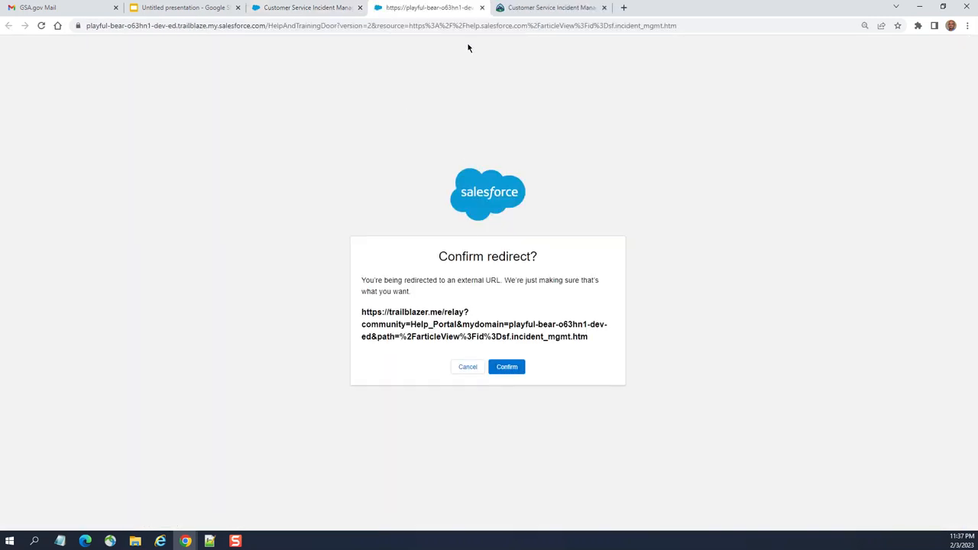
left_click(507, 367)
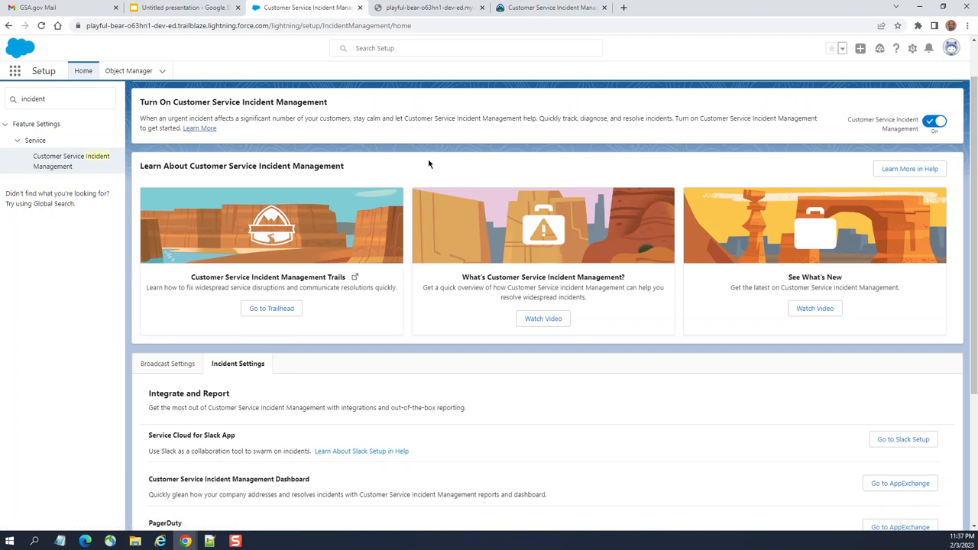
scroll("down", 3)
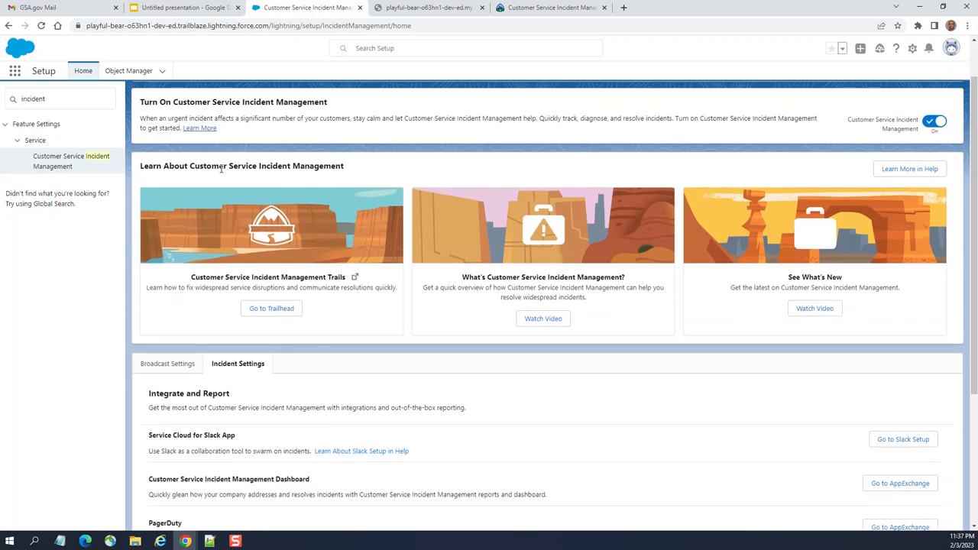
mouse_move(454, 171)
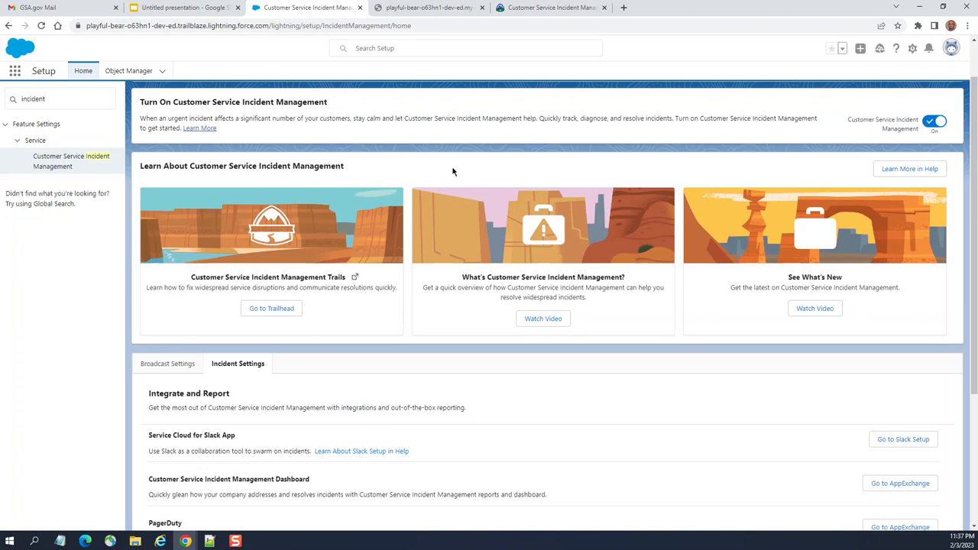
mouse_move(271, 312)
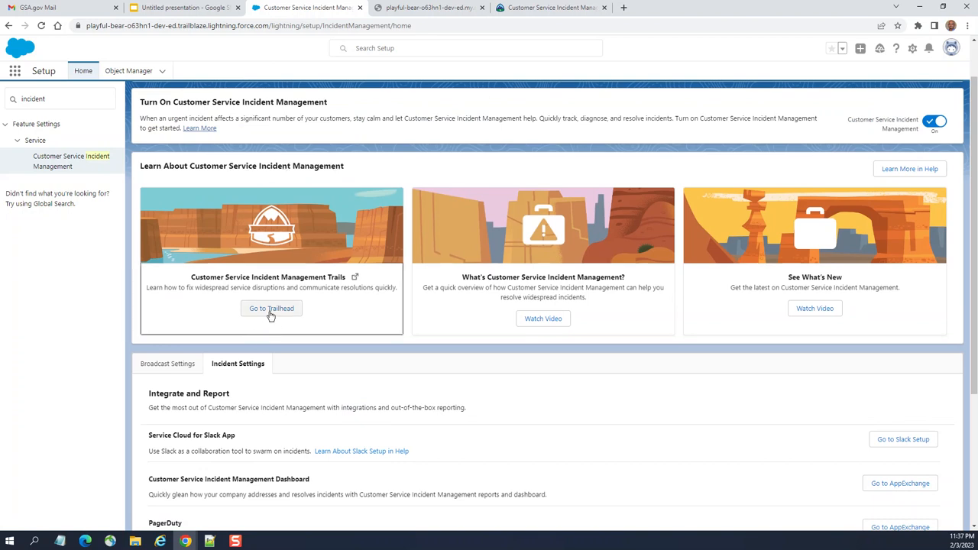
mouse_move(247, 309)
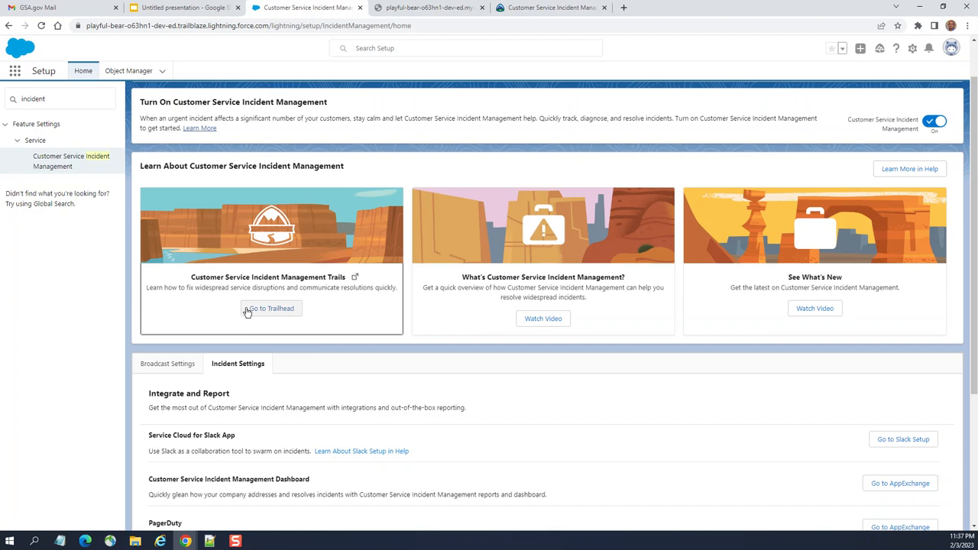
mouse_move(555, 330)
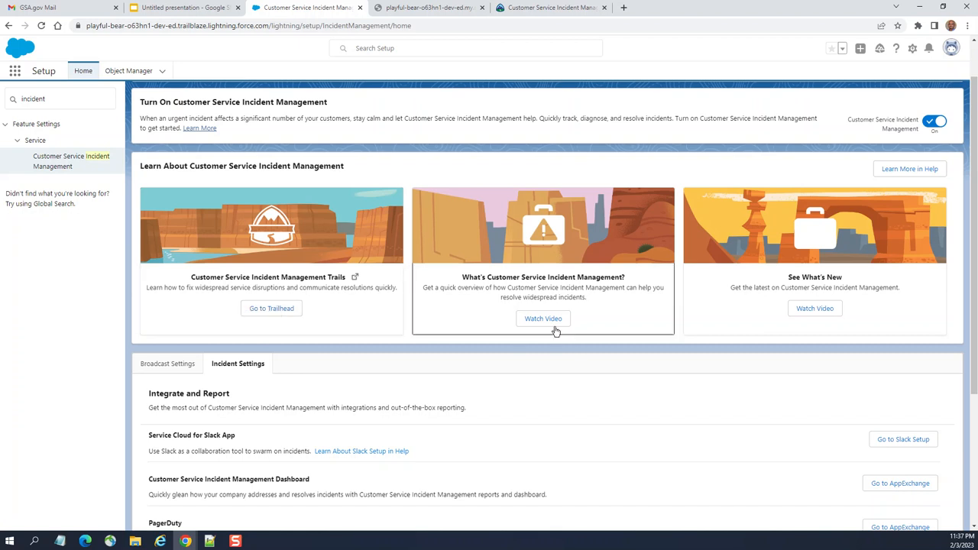
mouse_move(312, 297)
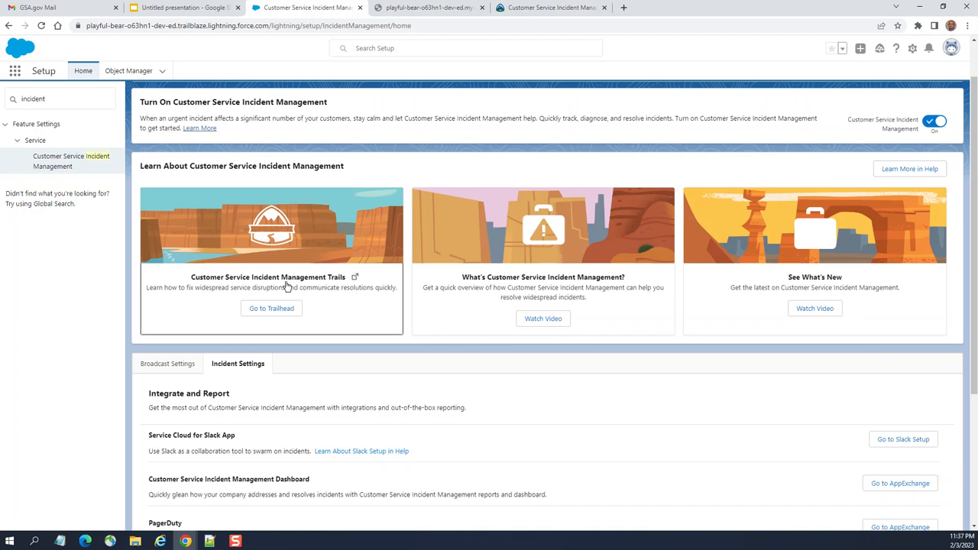
mouse_move(429, 286)
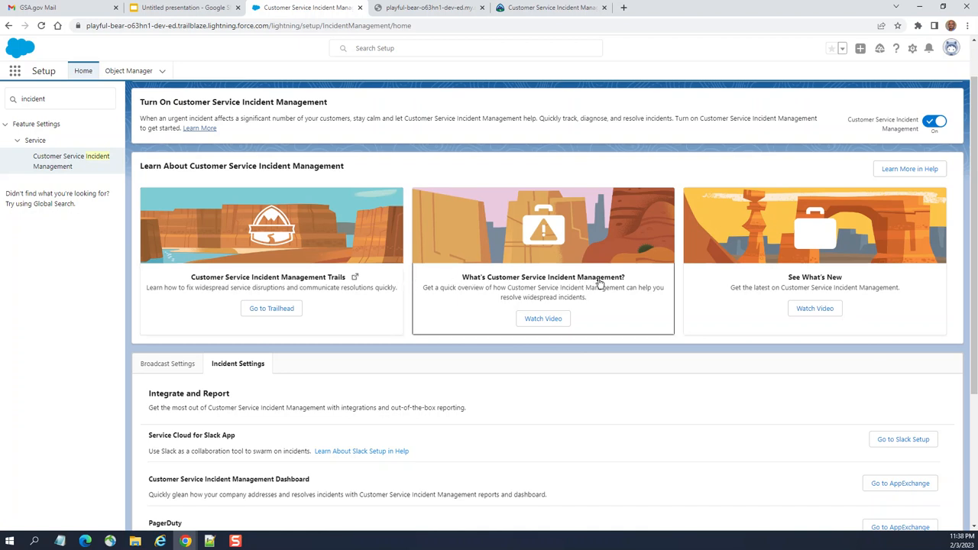
mouse_move(825, 294)
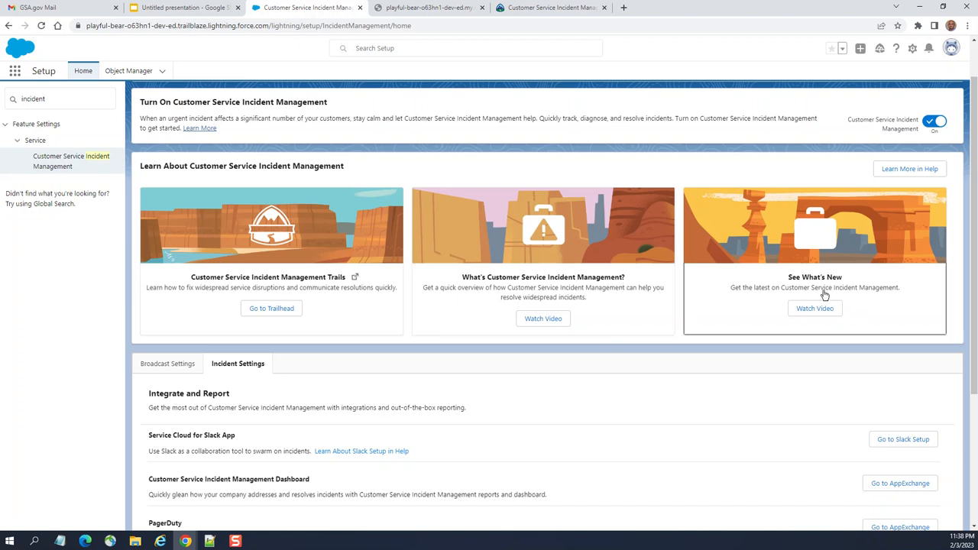
scroll("down", 3)
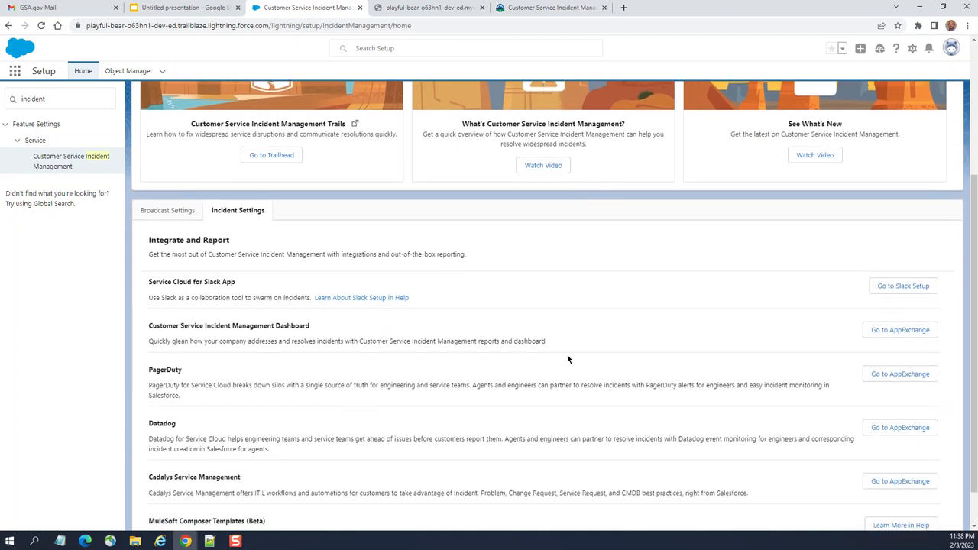
mouse_move(257, 229)
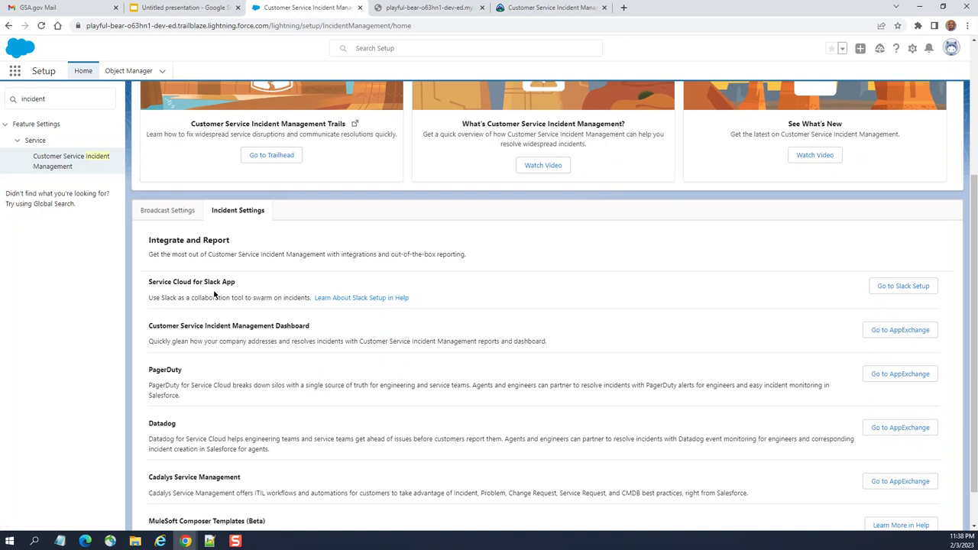
mouse_move(504, 345)
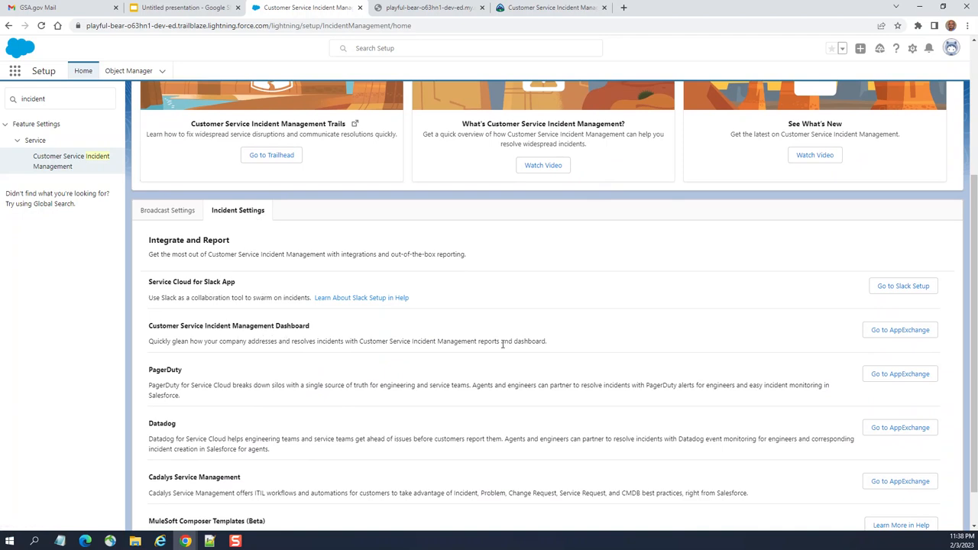
mouse_move(307, 356)
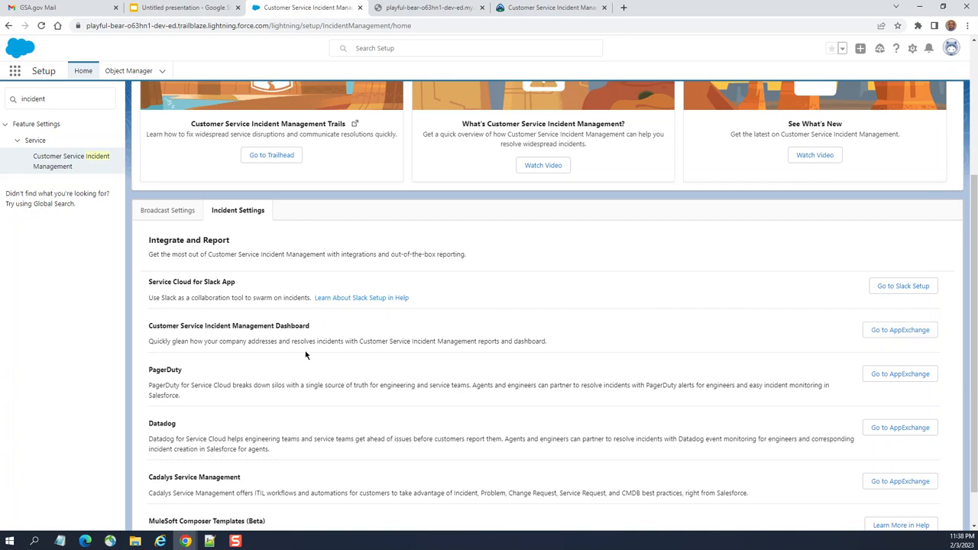
scroll("down", 3)
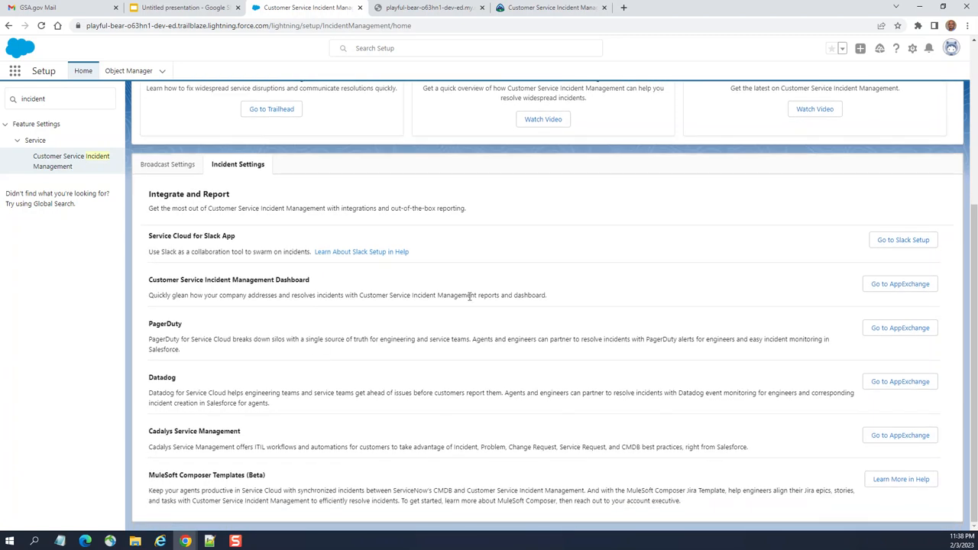
scroll("up", 3)
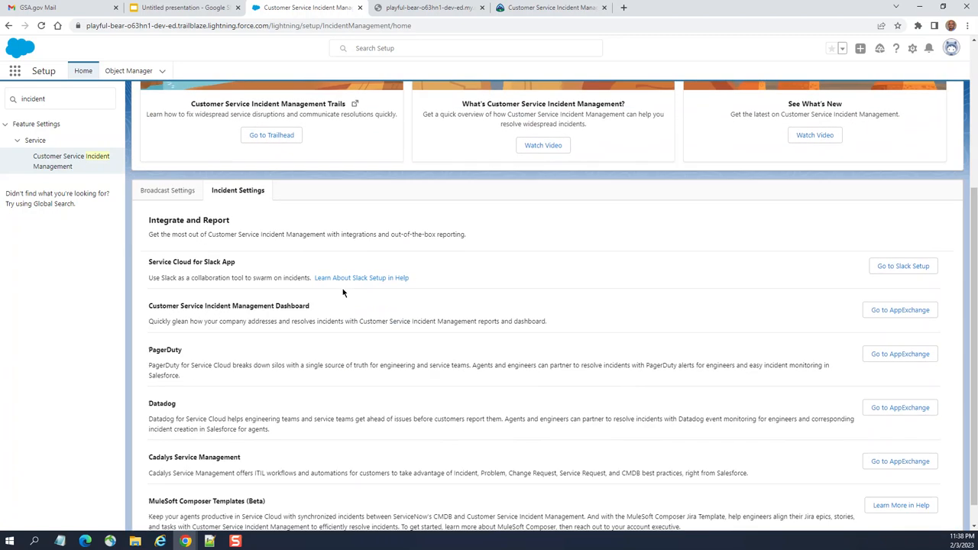
scroll("down", 3)
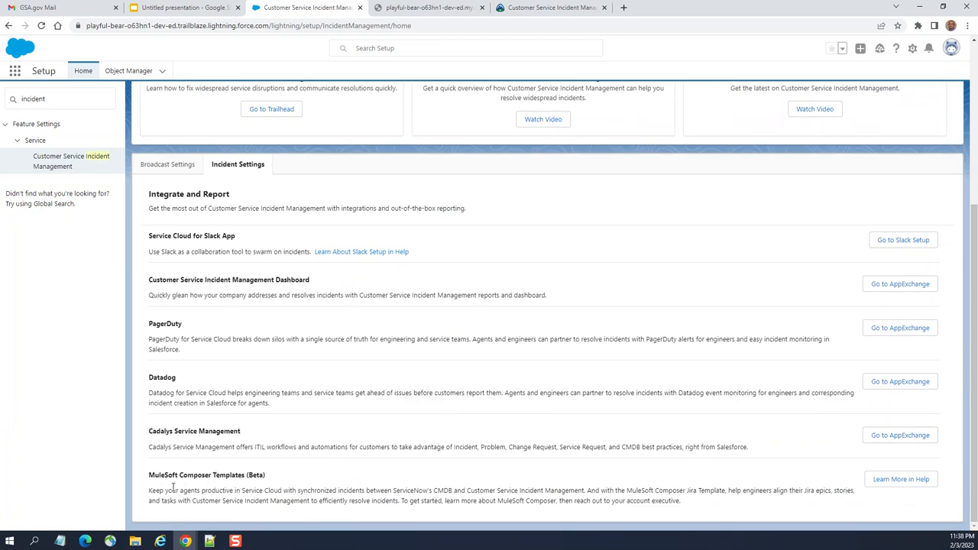
mouse_move(272, 483)
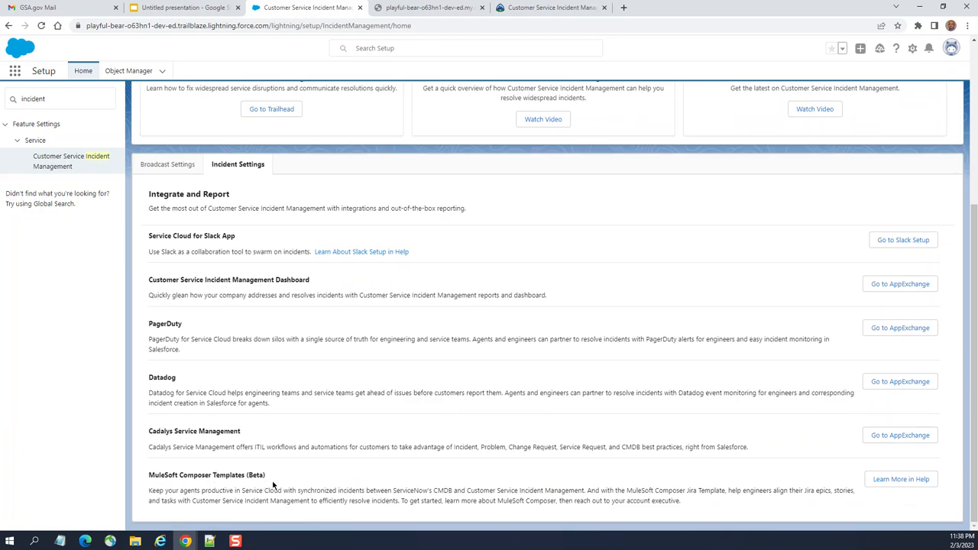
mouse_move(162, 441)
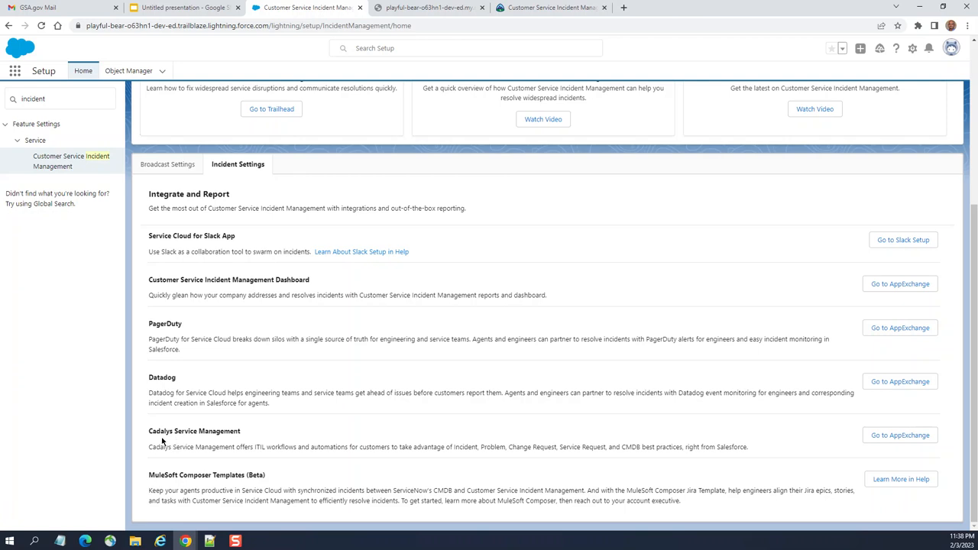
mouse_move(694, 510)
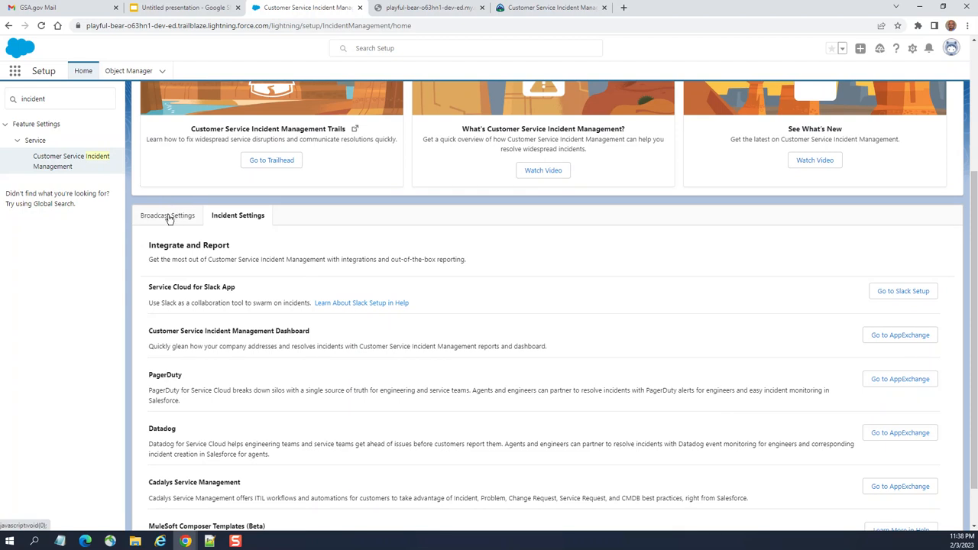
- In Broadcast Settings enable broadcast email; site banner stays off, dismissing the Digital Experiences error
left_click(167, 215)
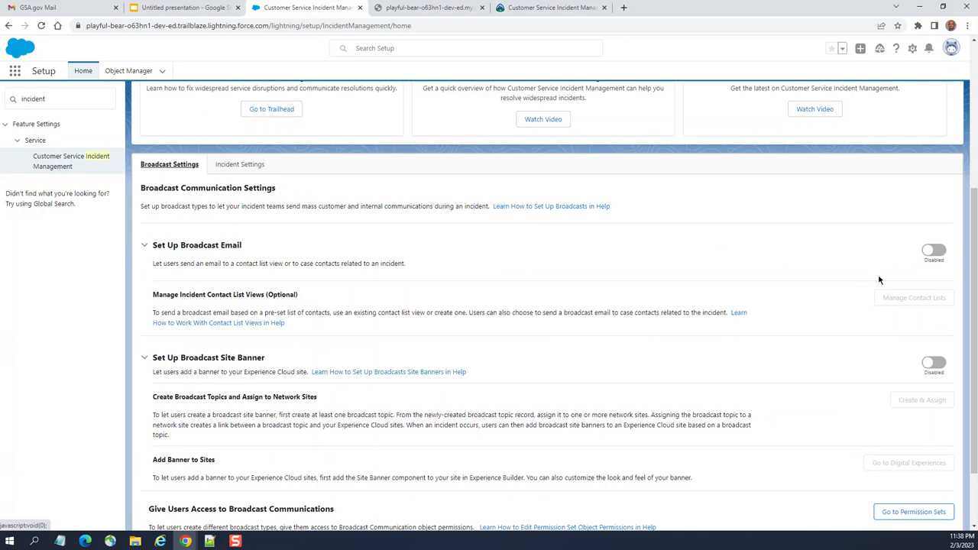
mouse_move(184, 273)
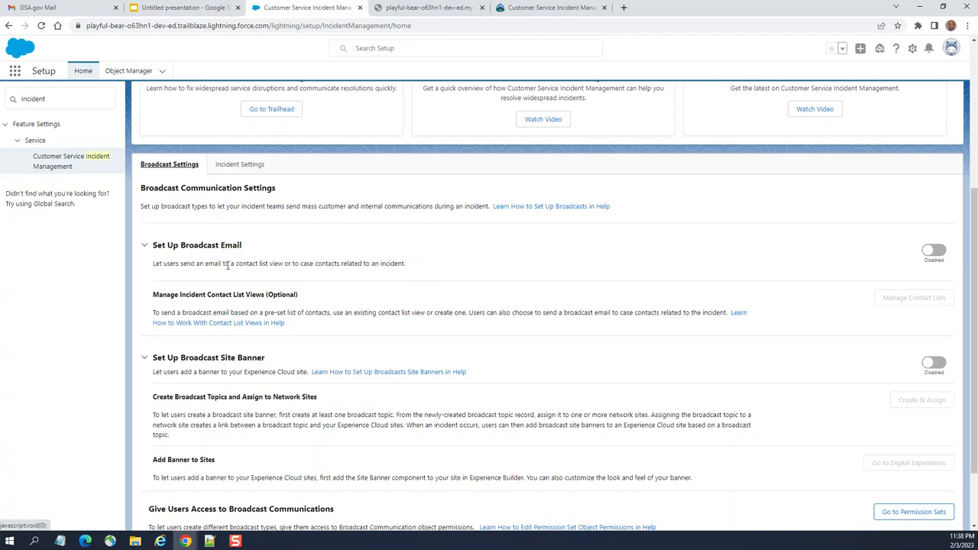
mouse_move(315, 272)
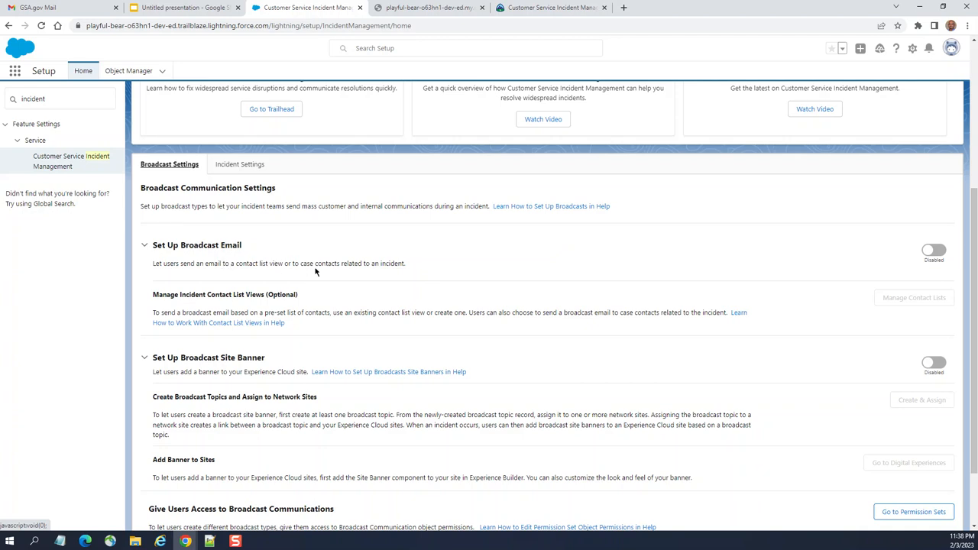
mouse_move(867, 309)
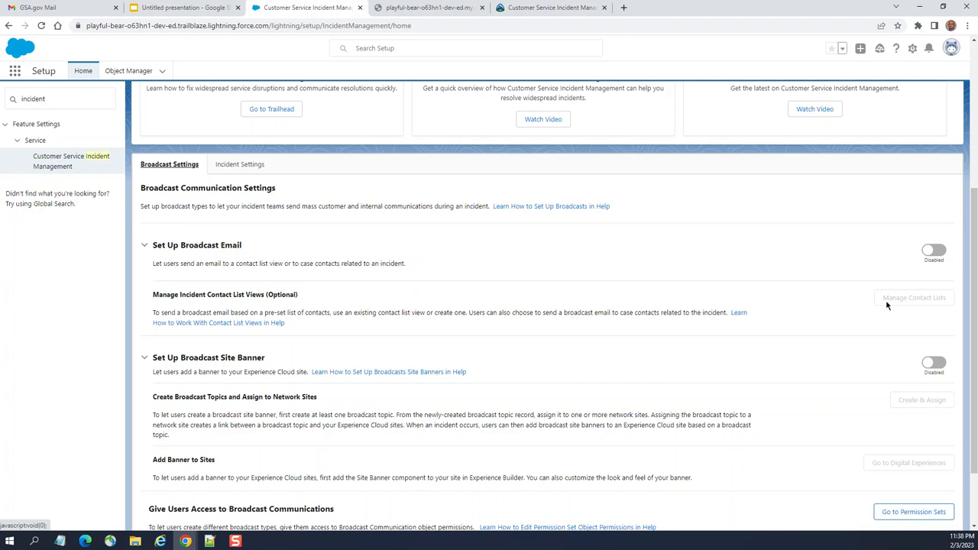
left_click(942, 250)
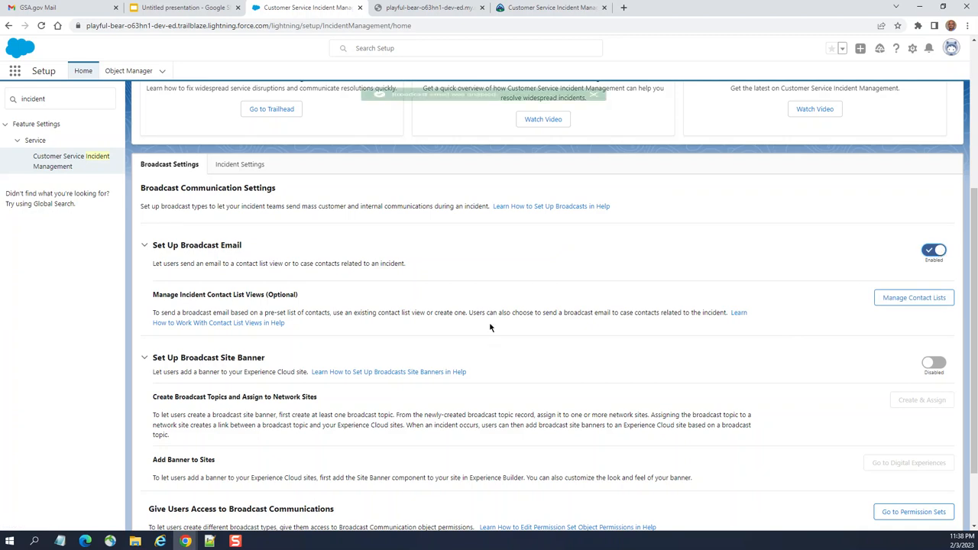
left_click(935, 251)
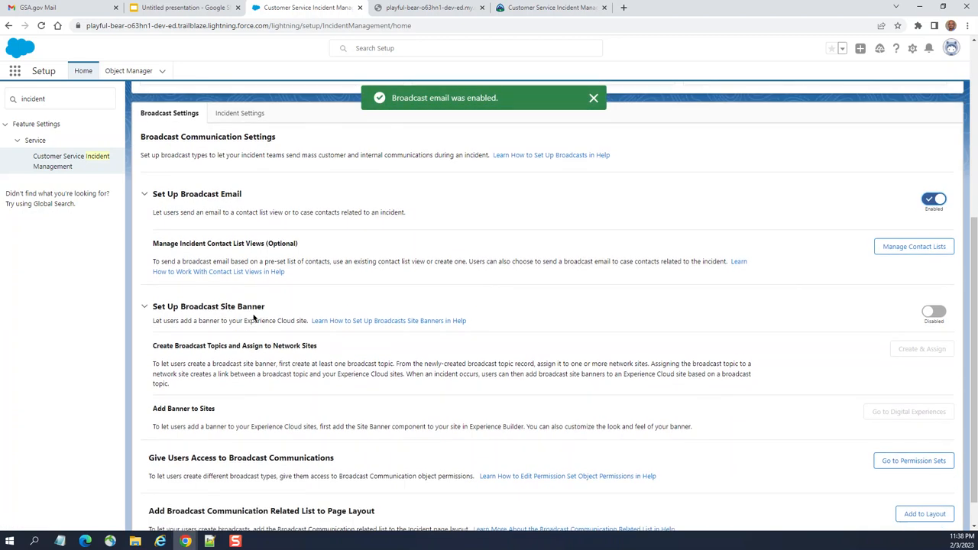
left_click(933, 309)
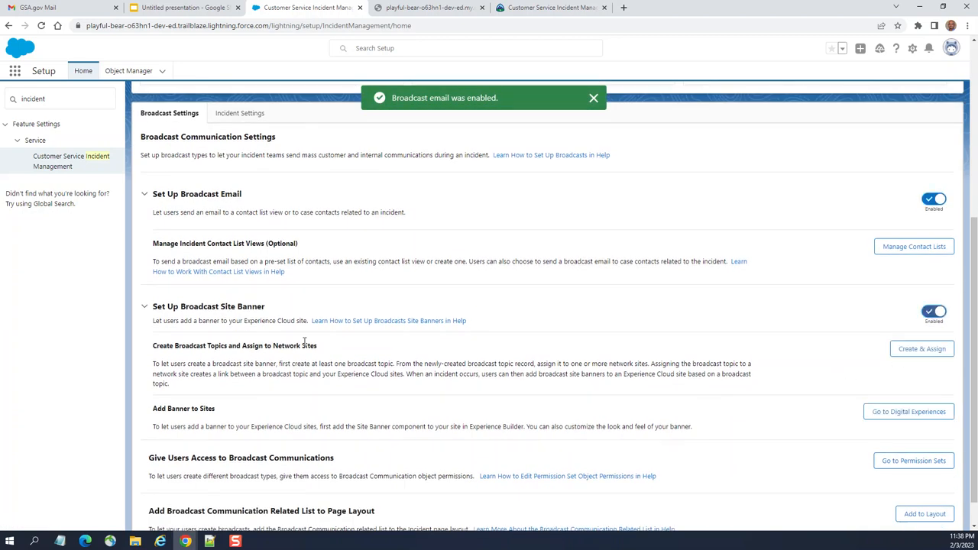
left_click(929, 308)
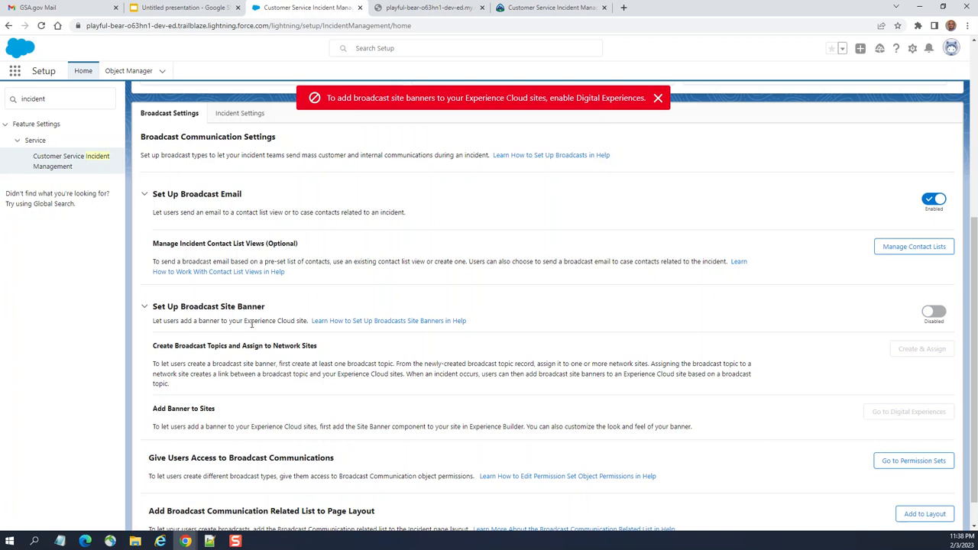
mouse_move(312, 338)
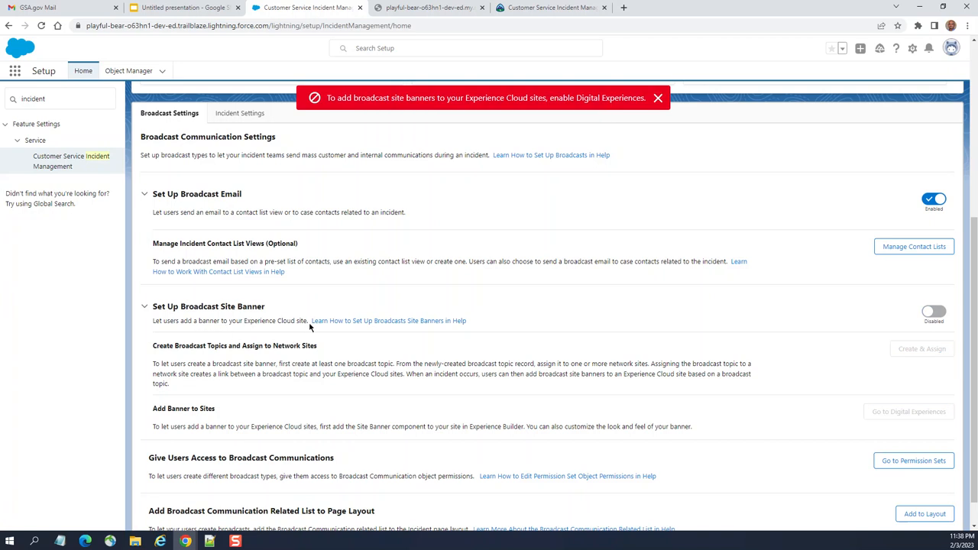
left_click(657, 98)
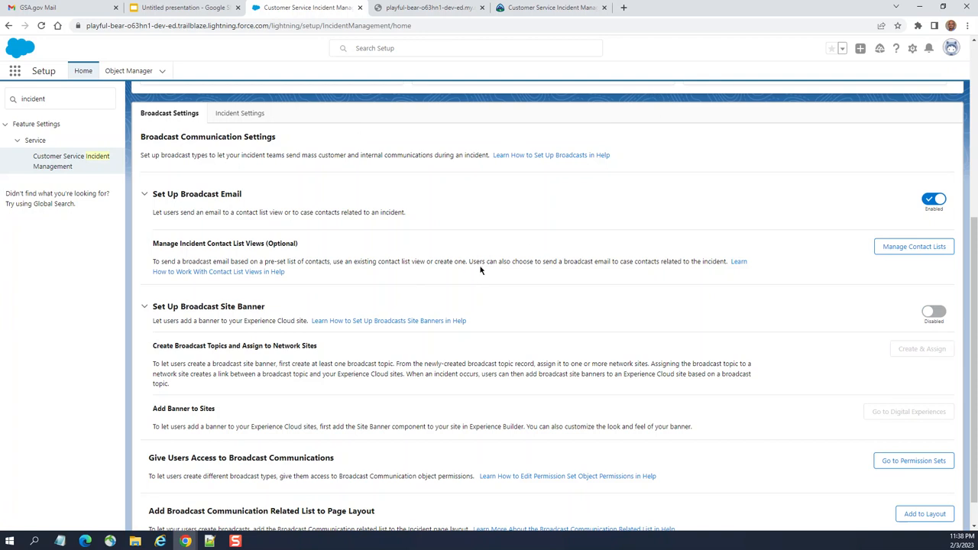
scroll("down", 3)
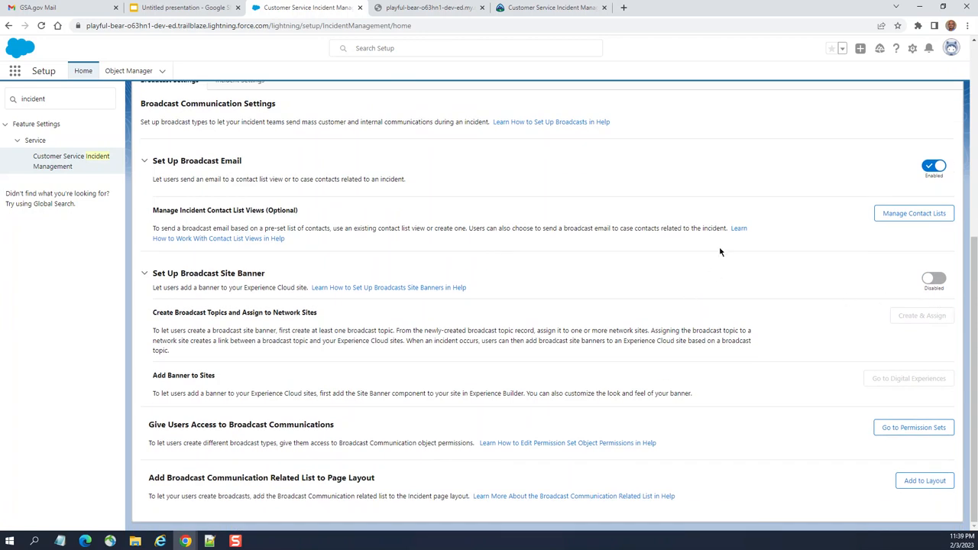
mouse_move(346, 269)
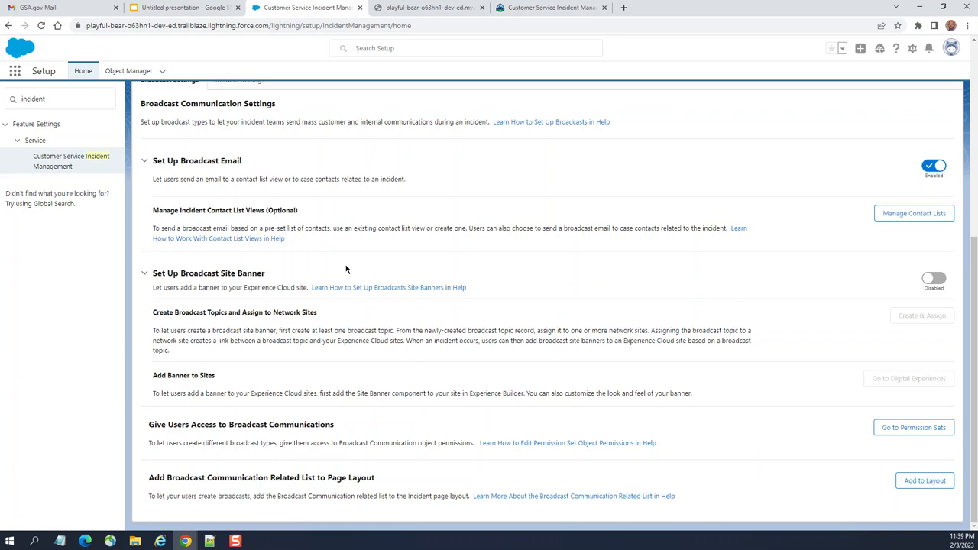
mouse_move(480, 397)
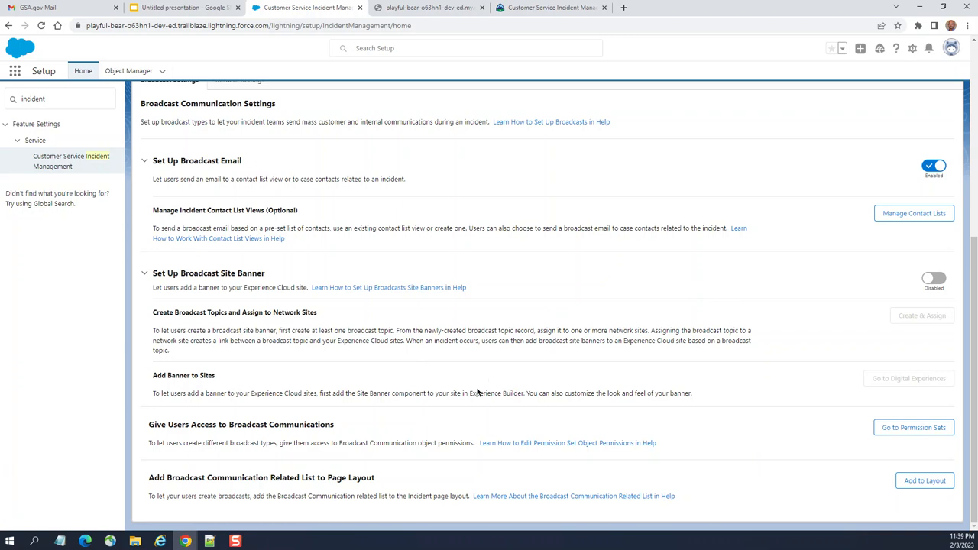
mouse_move(440, 296)
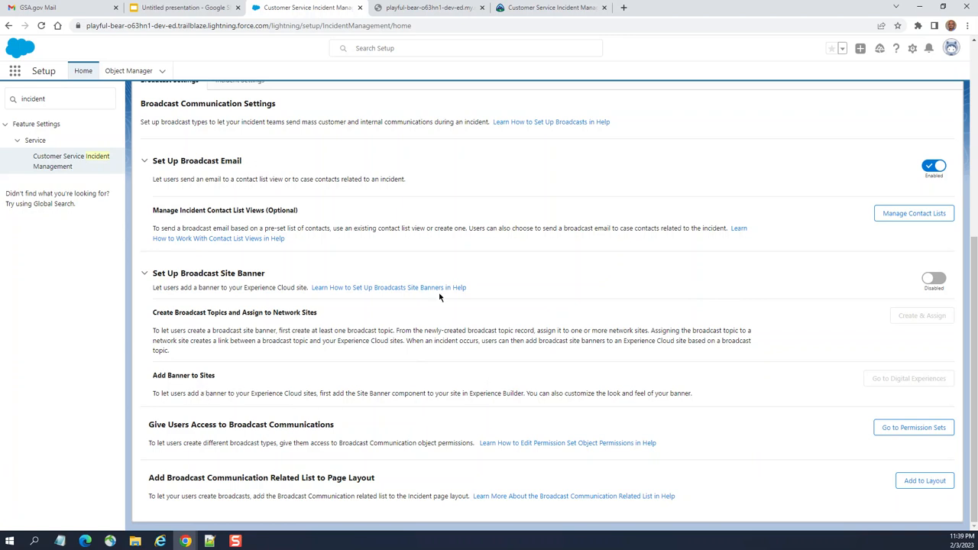
scroll("up", 3)
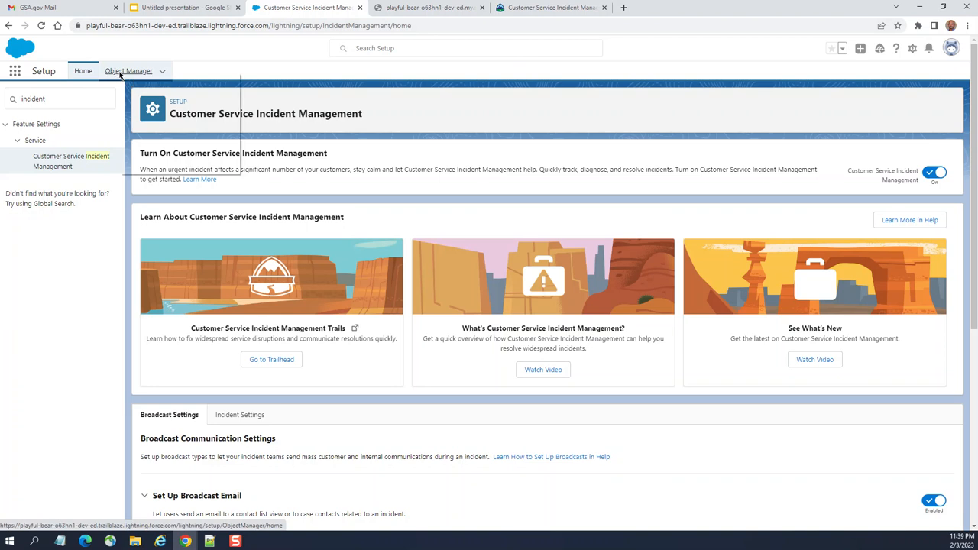
- Open Object Manager in a new browser tab and switch to it
right_click(313, 7)
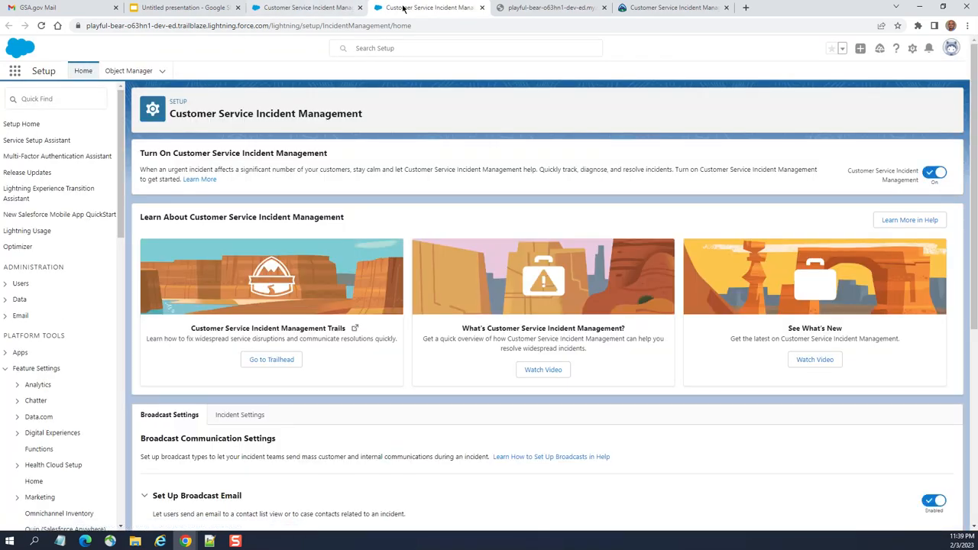
left_click(128, 71)
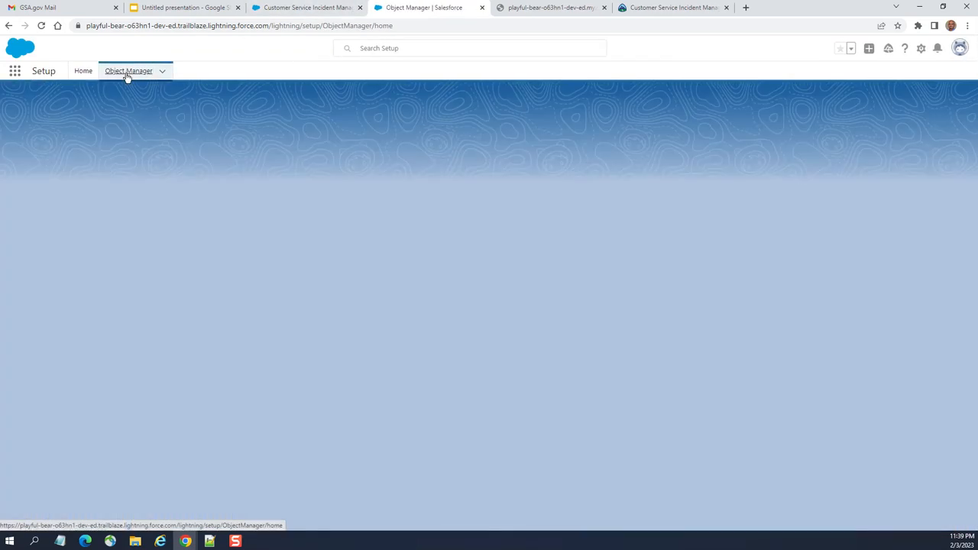
- Filter Object Manager with Quick Find 'case' to list Case and Case Related Issue
left_click(128, 70)
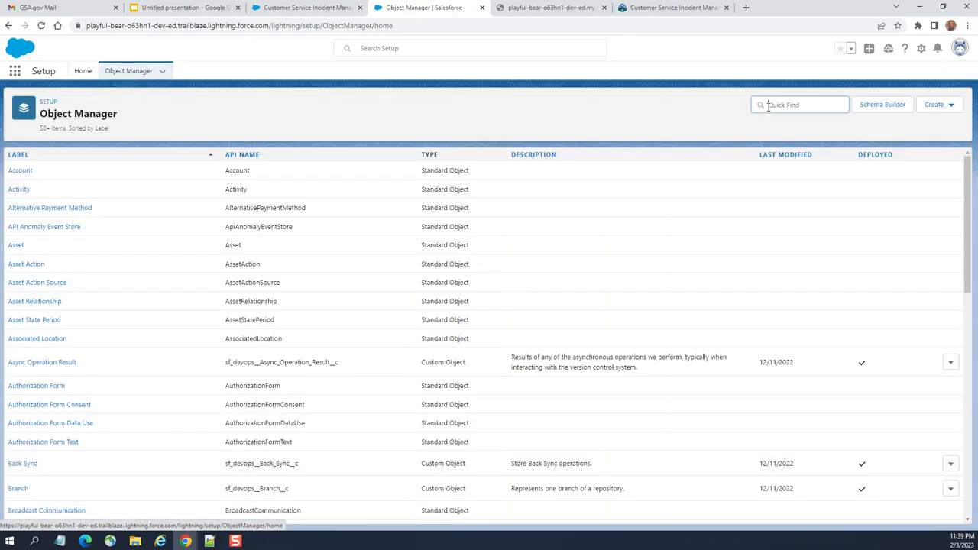
type("Task")
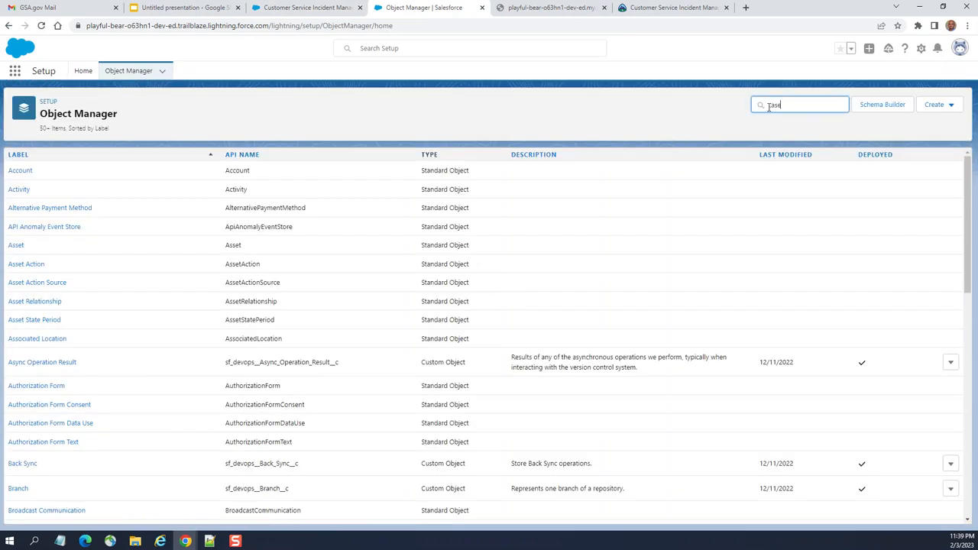
type("case")
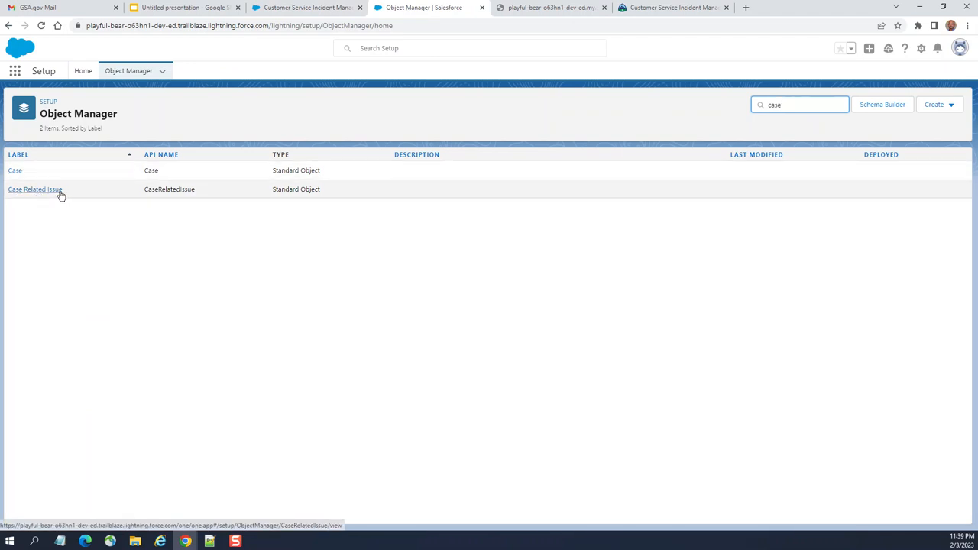
mouse_move(196, 41)
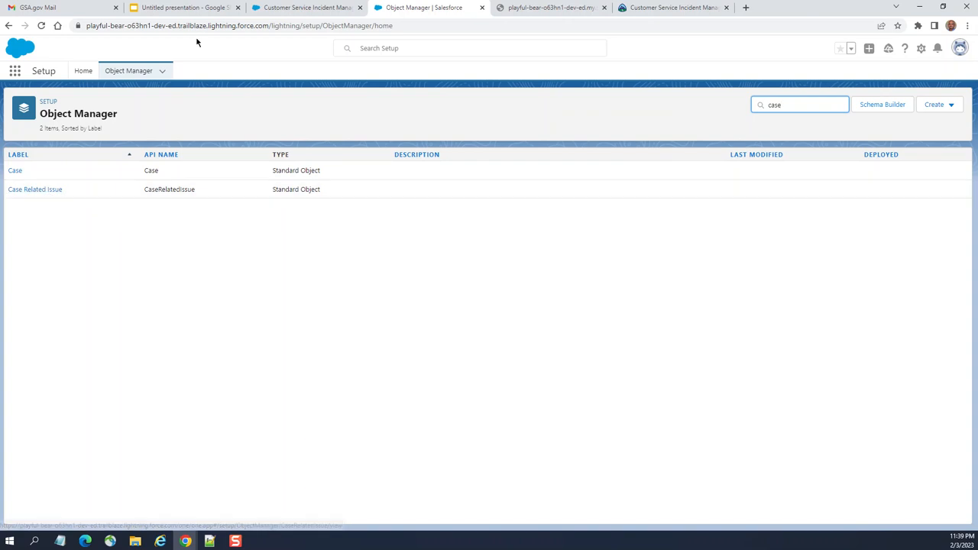
mouse_move(171, 73)
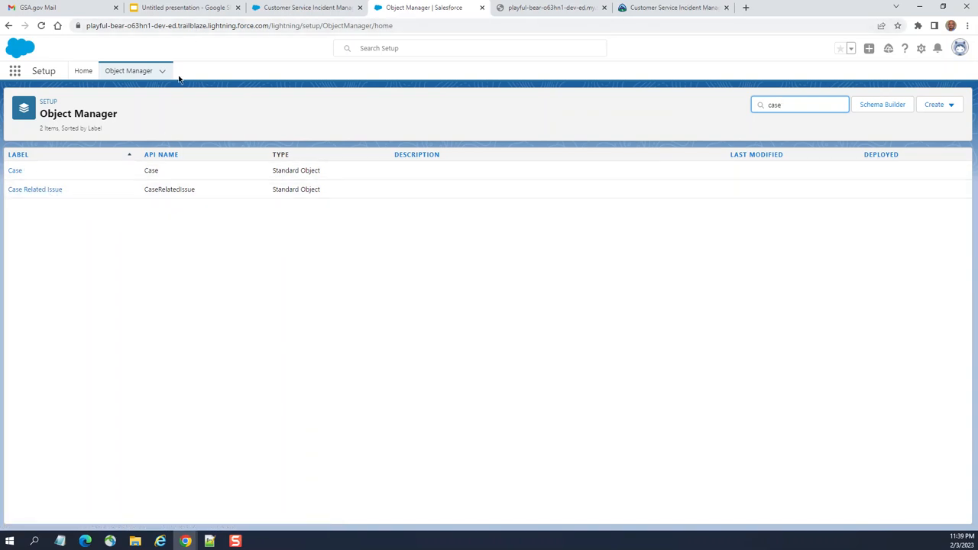
- Switch to the Google Slides ERD slide, close the Themes panel and hide the menus
left_click(187, 7)
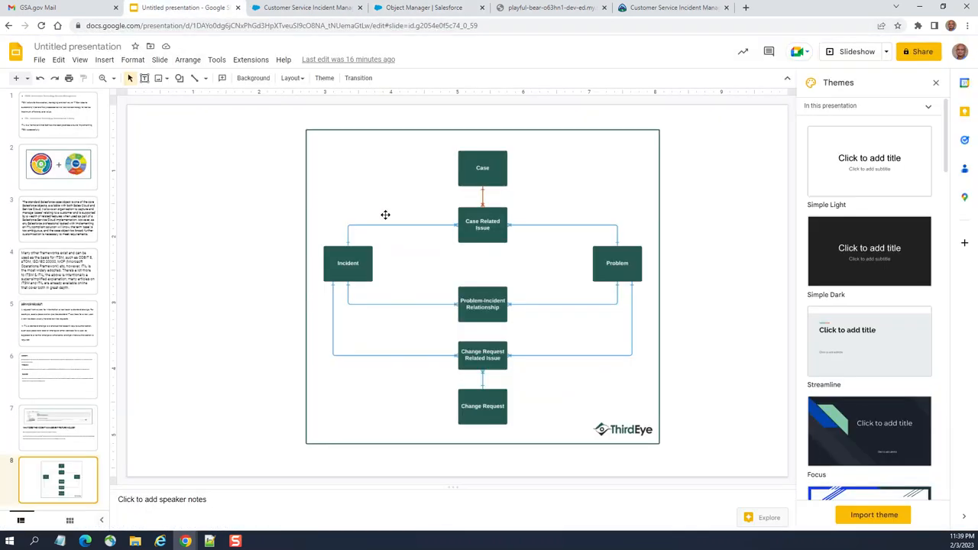
mouse_move(496, 177)
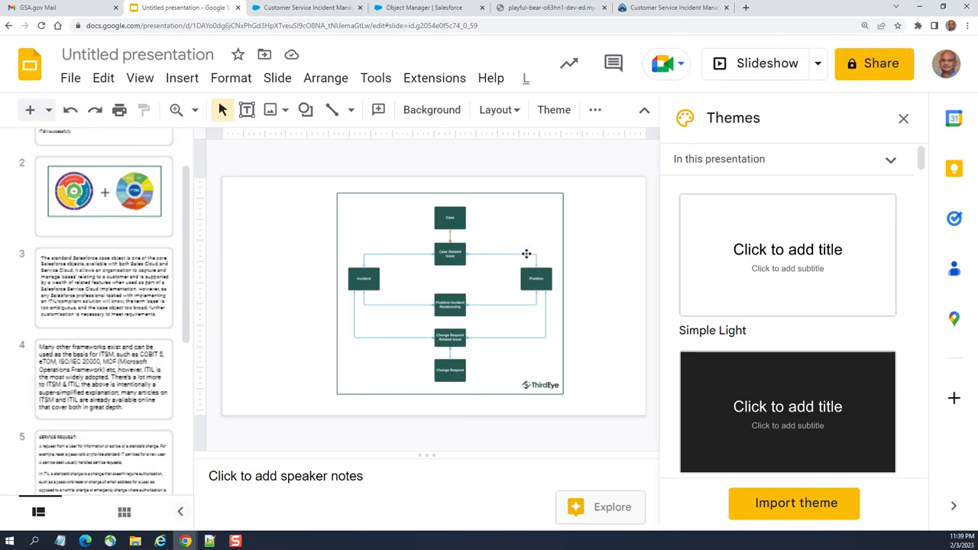
mouse_move(441, 284)
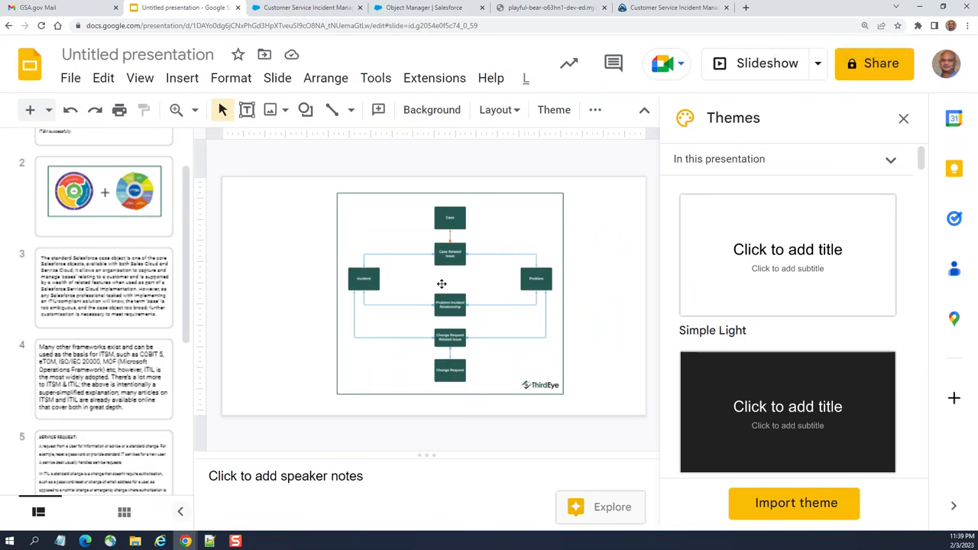
left_click(904, 119)
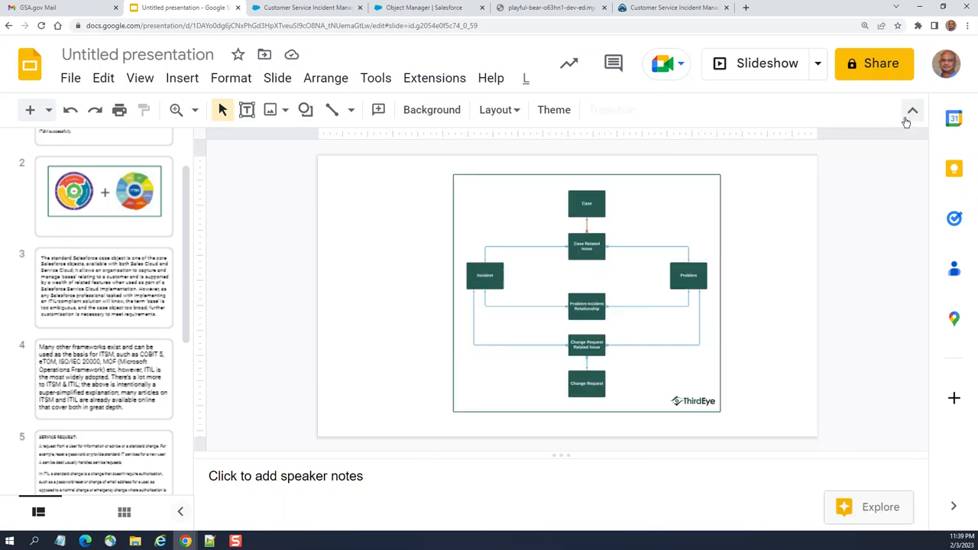
left_click(550, 6)
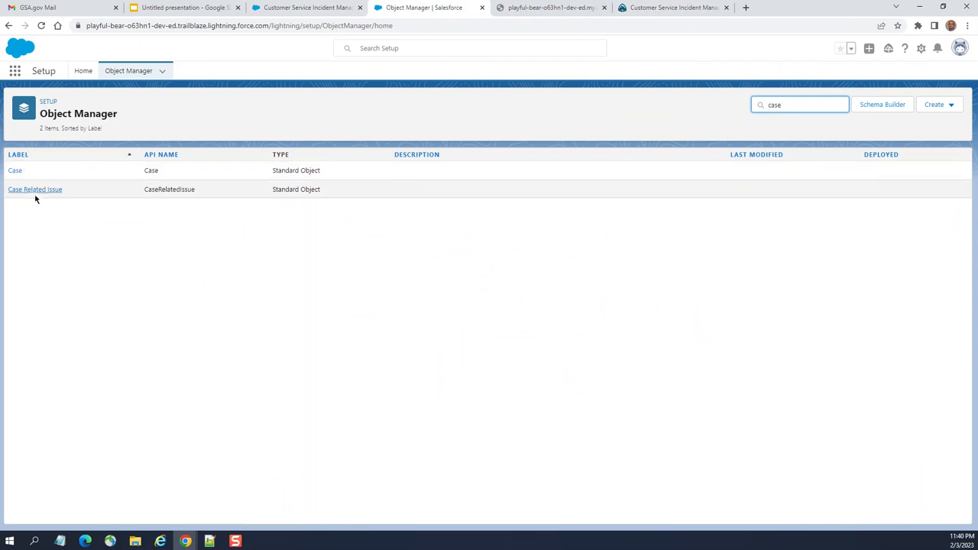
- Open the Case Related Issue object and compare it with the ERD slide
left_click(34, 189)
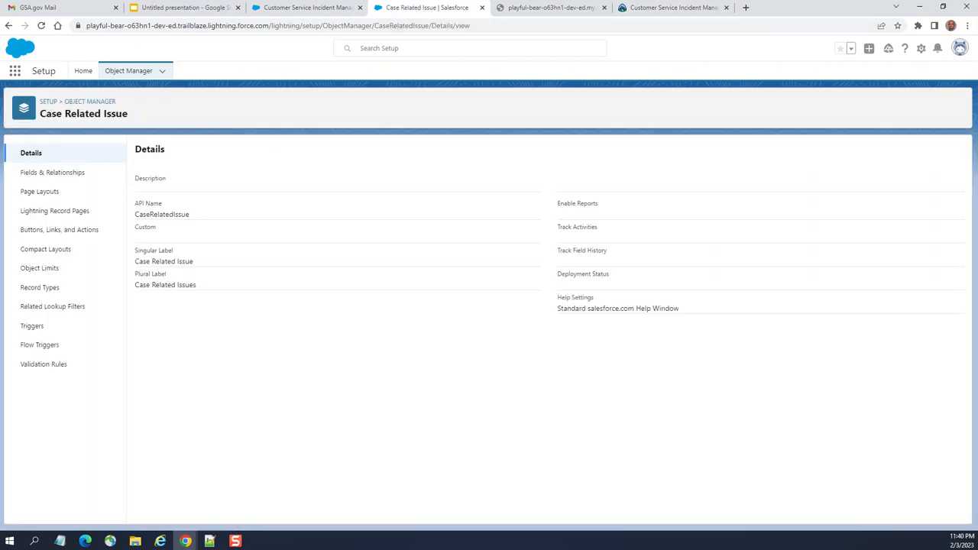
left_click(184, 12)
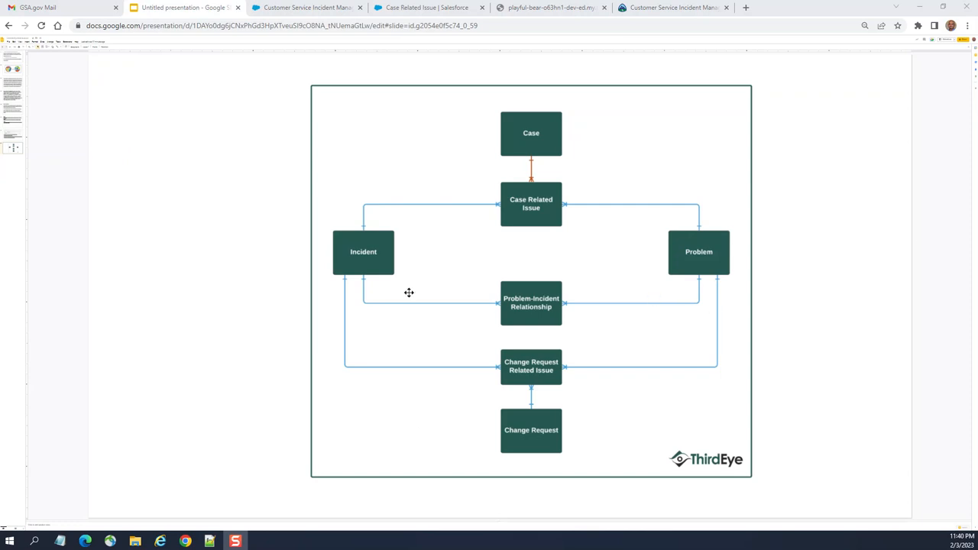
mouse_move(508, 116)
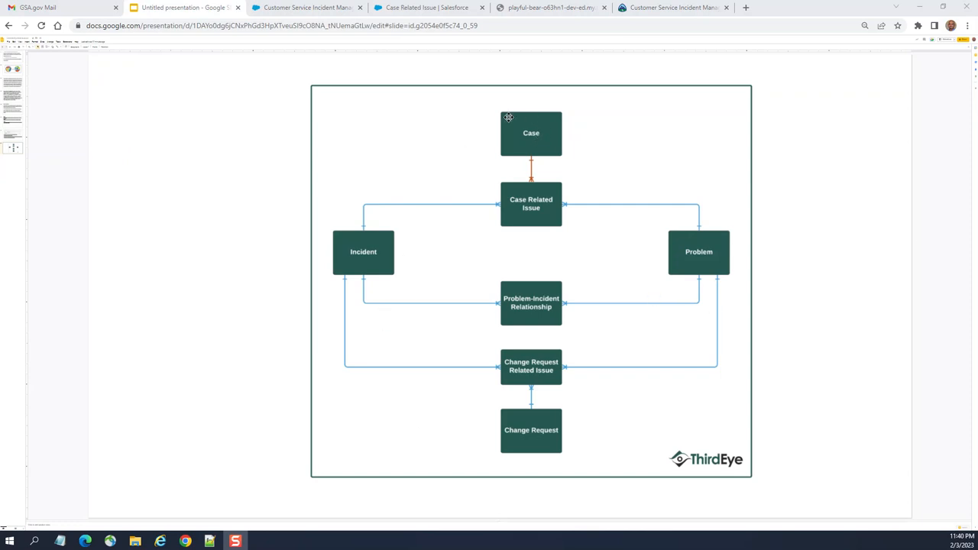
mouse_move(503, 140)
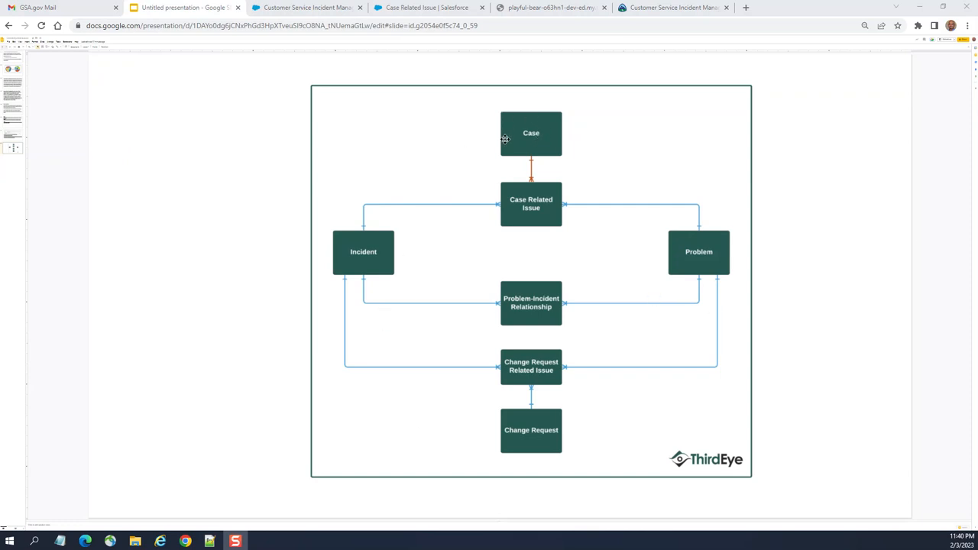
mouse_move(539, 208)
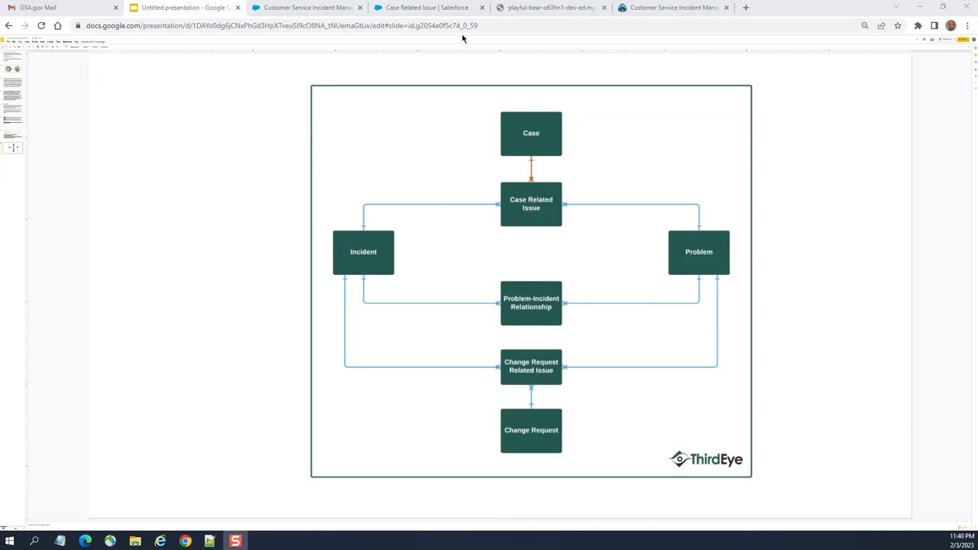
mouse_move(647, 257)
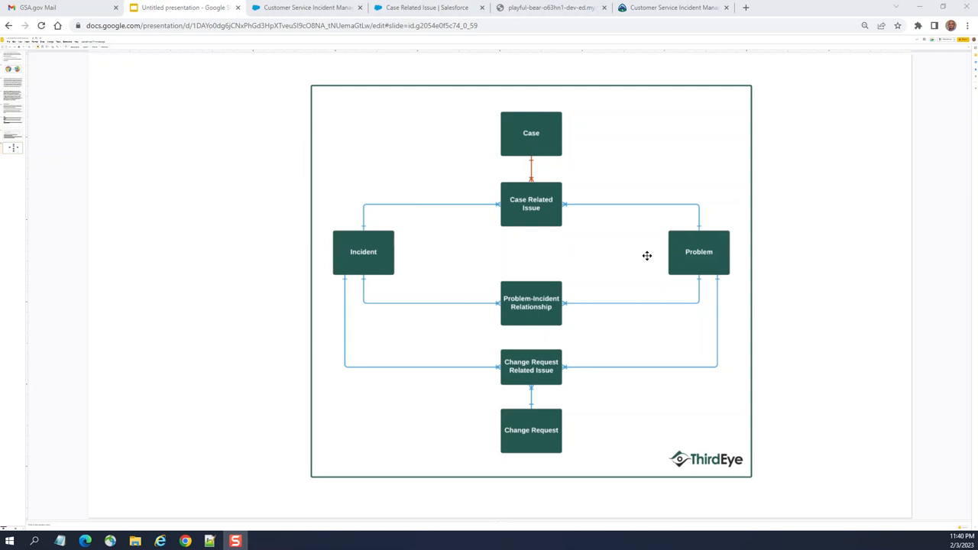
left_click(425, 7)
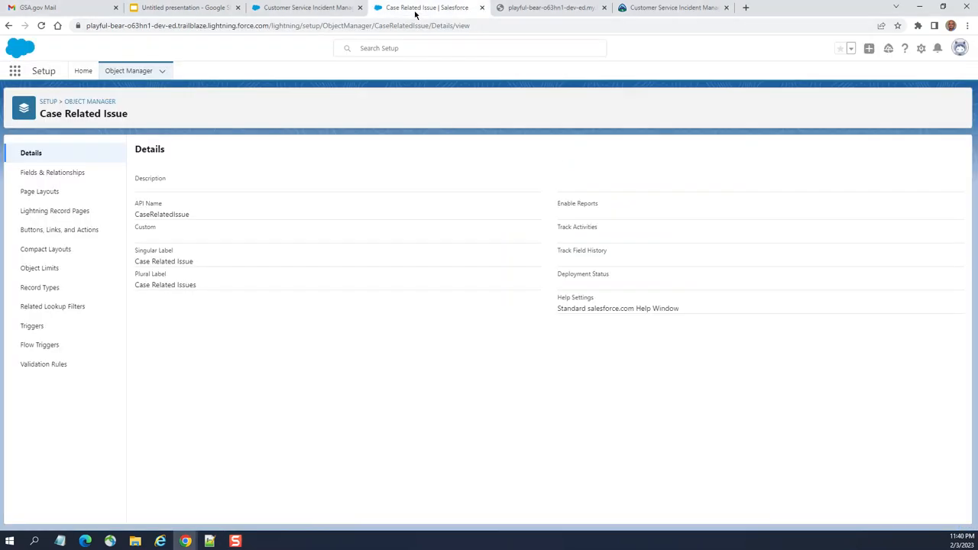
mouse_move(135, 150)
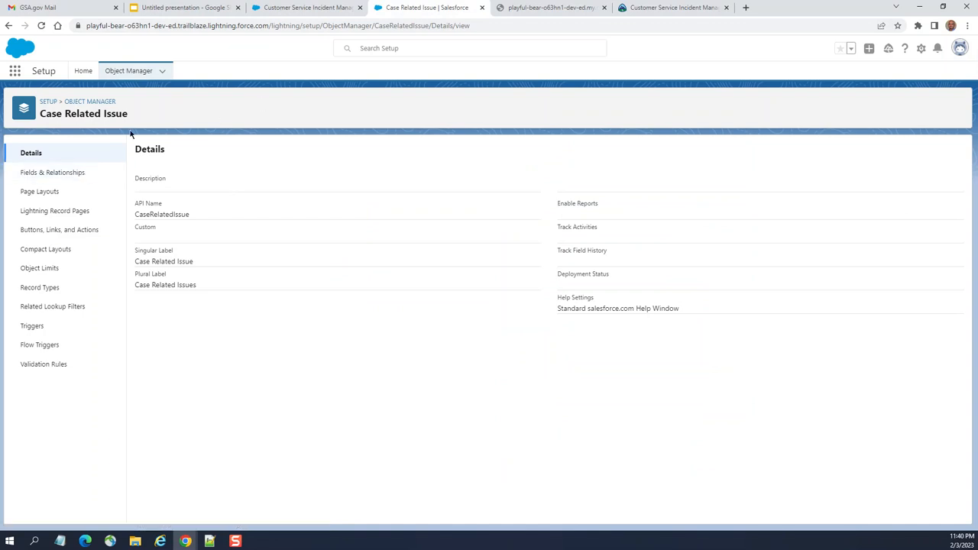
- Review Case Related Issue's Fields & Relationships, then return to the ERD slide
left_click(52, 171)
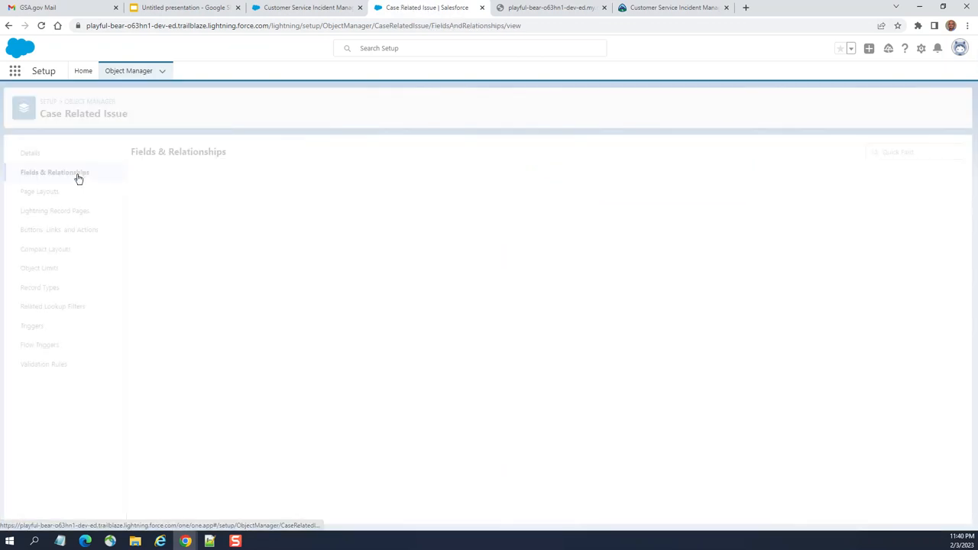
left_click(55, 171)
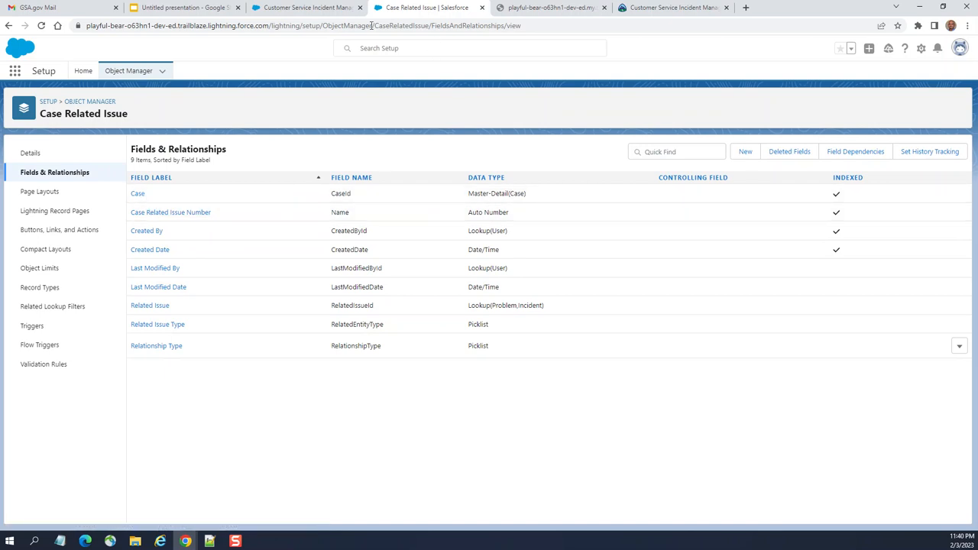
left_click(183, 8)
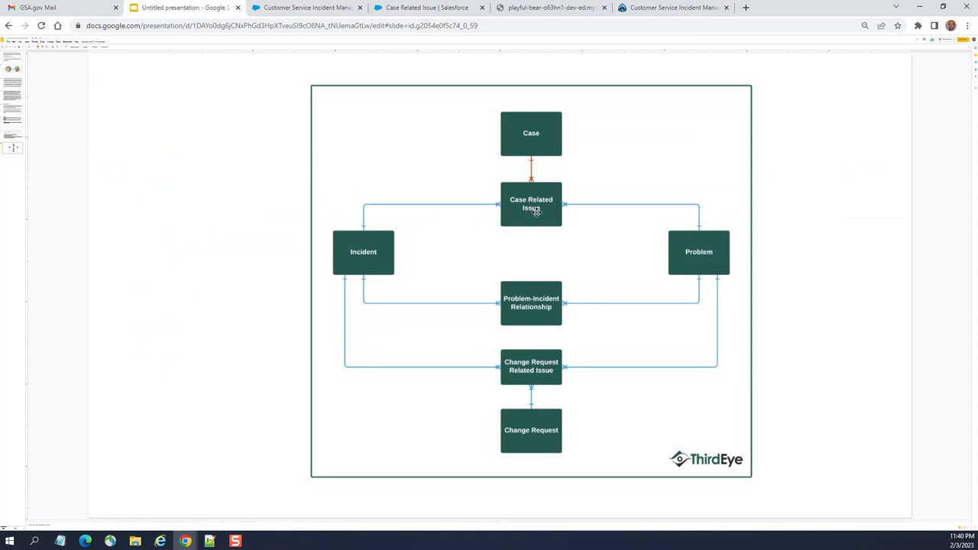
mouse_move(514, 232)
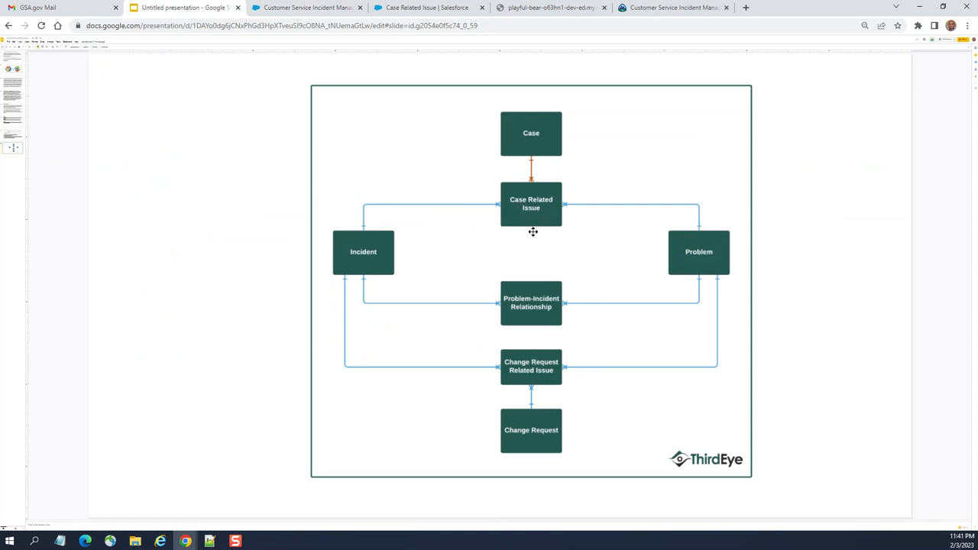
mouse_move(677, 252)
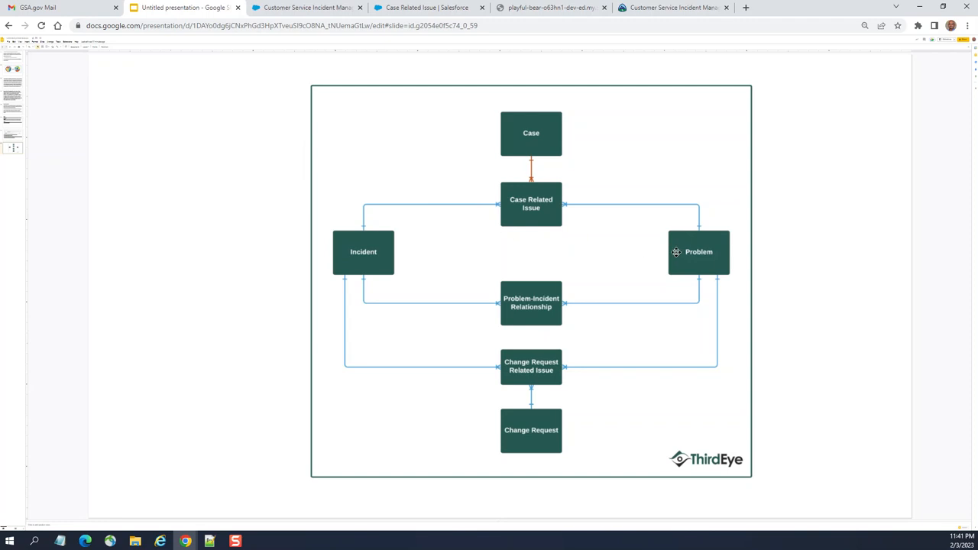
mouse_move(358, 12)
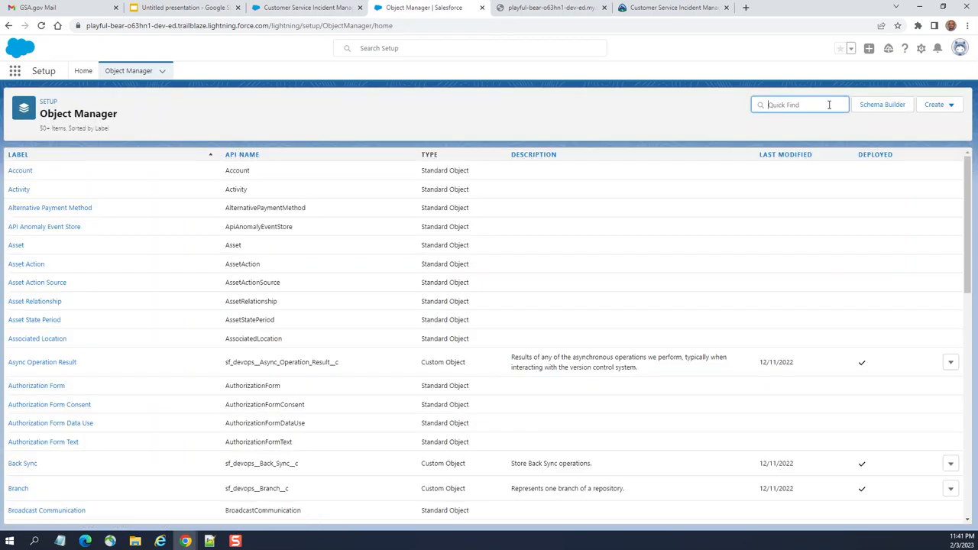
- Filter Quick Find to 'pro' and open the Related Problem and Incident object
type("problem")
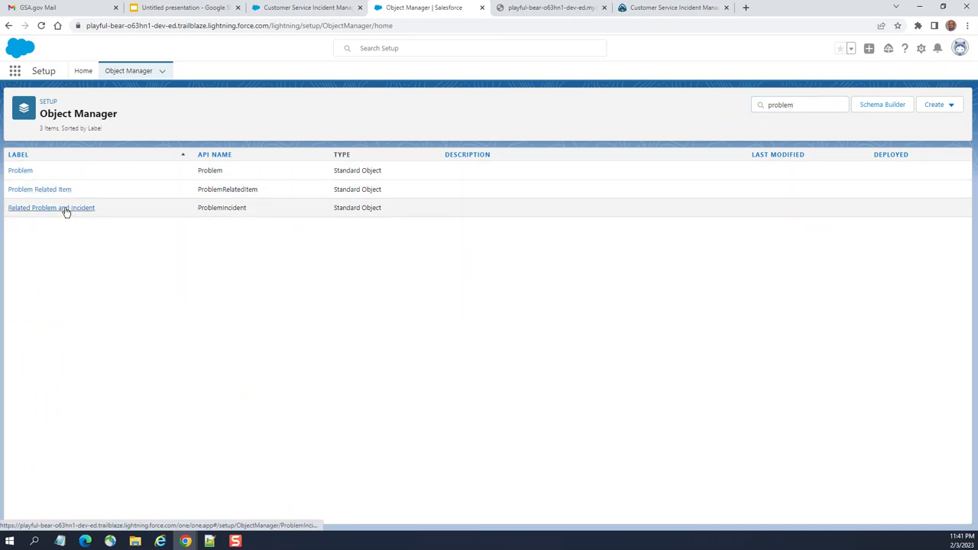
left_click(52, 208)
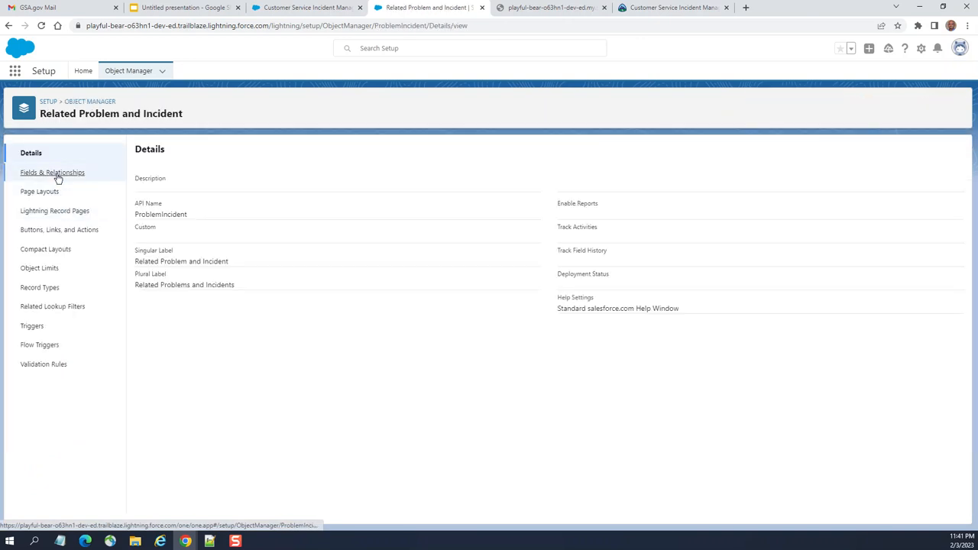
left_click(40, 191)
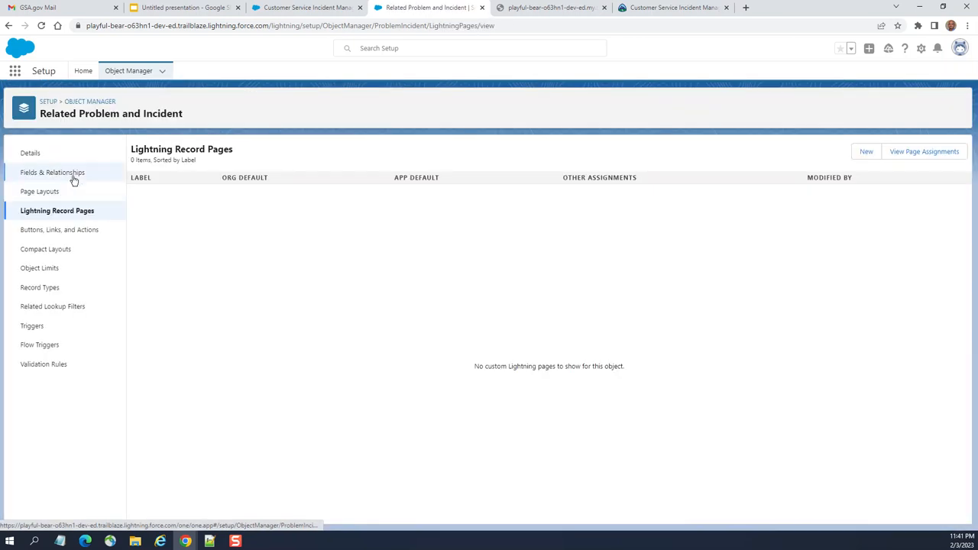
- Review Related Problem and Incident's Fields & Relationships, dismiss the announcement, return to the ERD slide
left_click(52, 171)
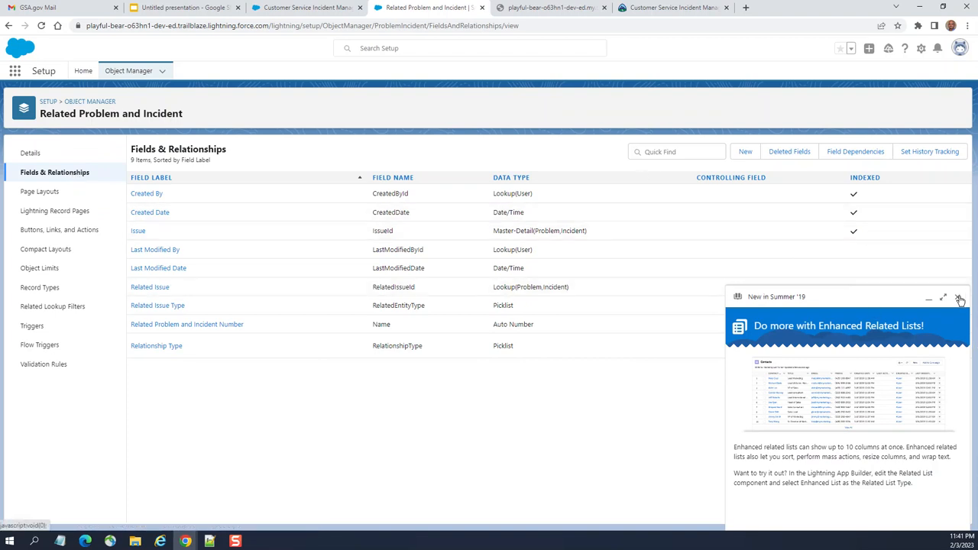
left_click(960, 297)
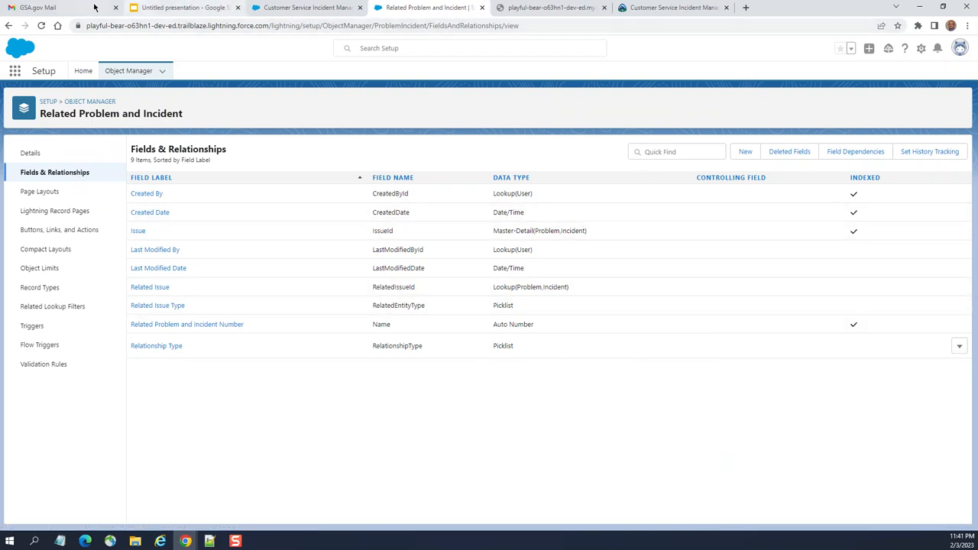
left_click(176, 6)
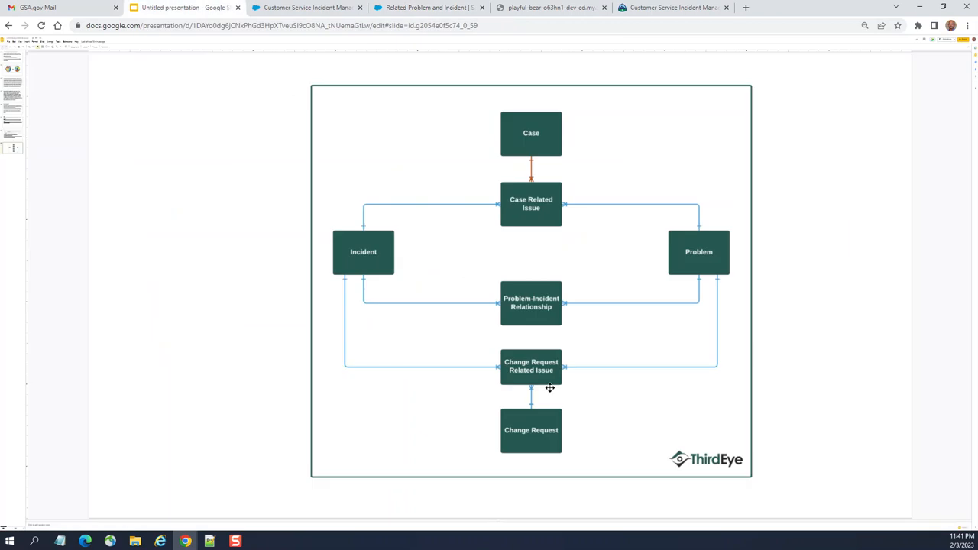
mouse_move(350, 59)
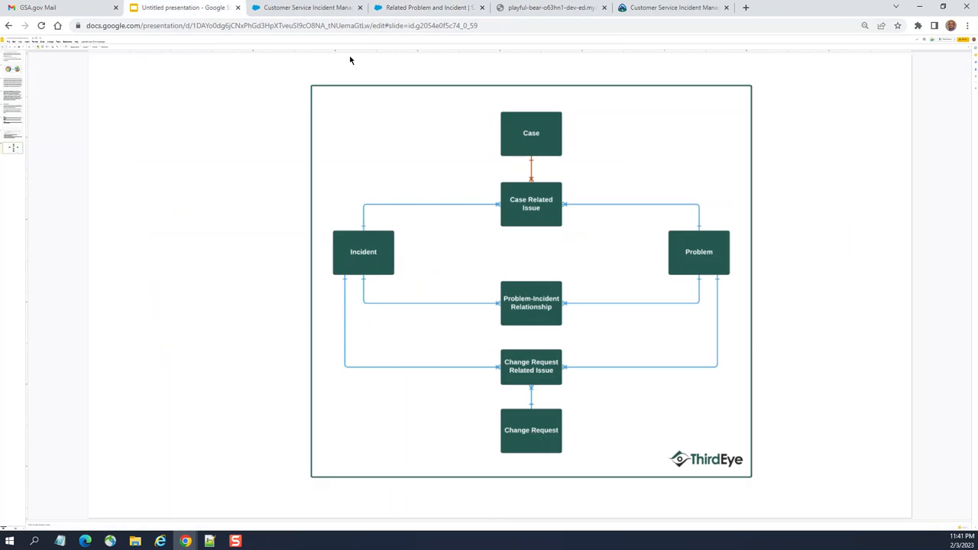
- Filter Object Manager with Quick Find 'change re' to the Change Request objects, then return to the ERD slide
left_click(437, 6)
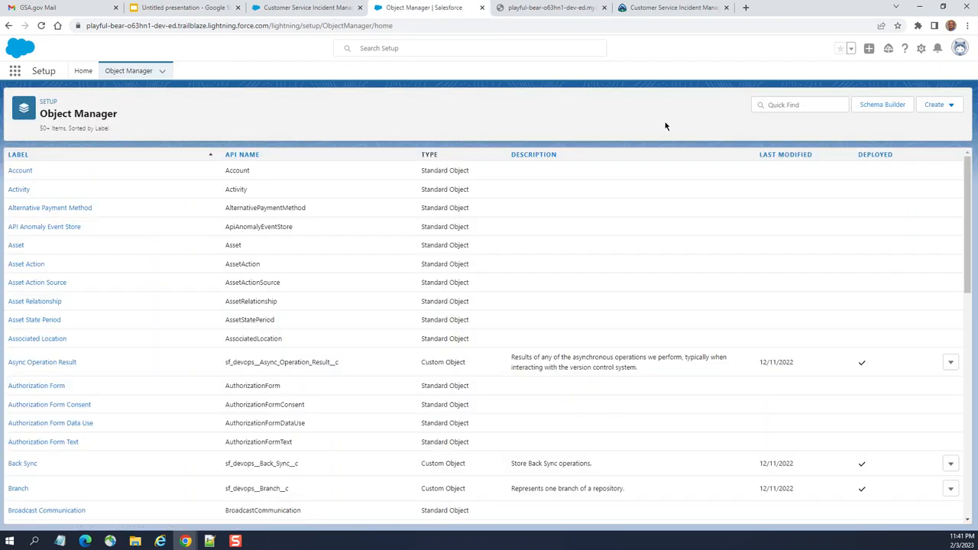
type("c")
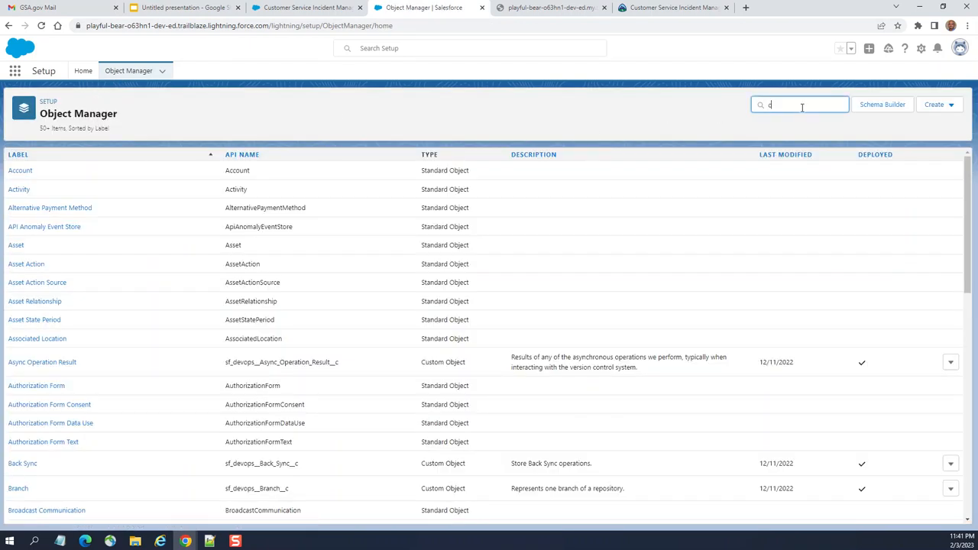
type("hange re")
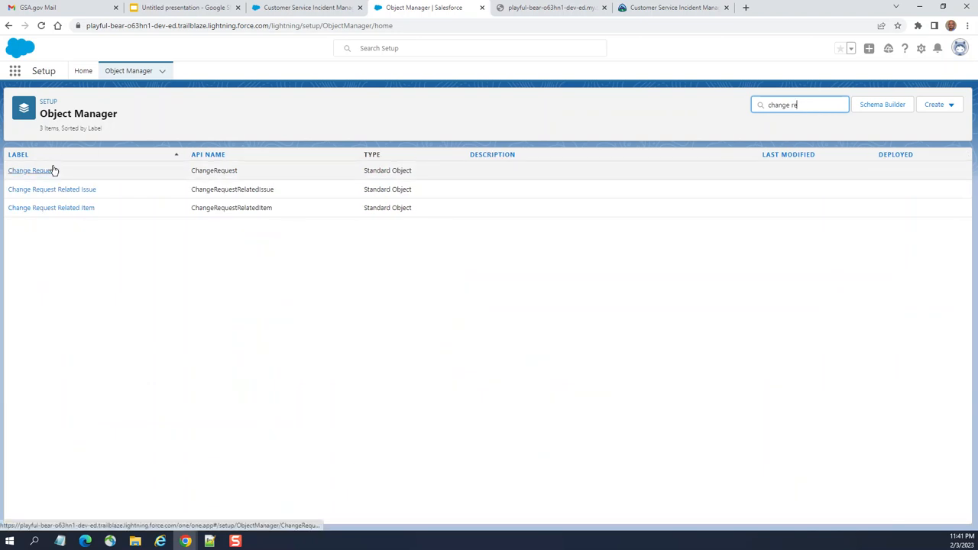
mouse_move(239, 174)
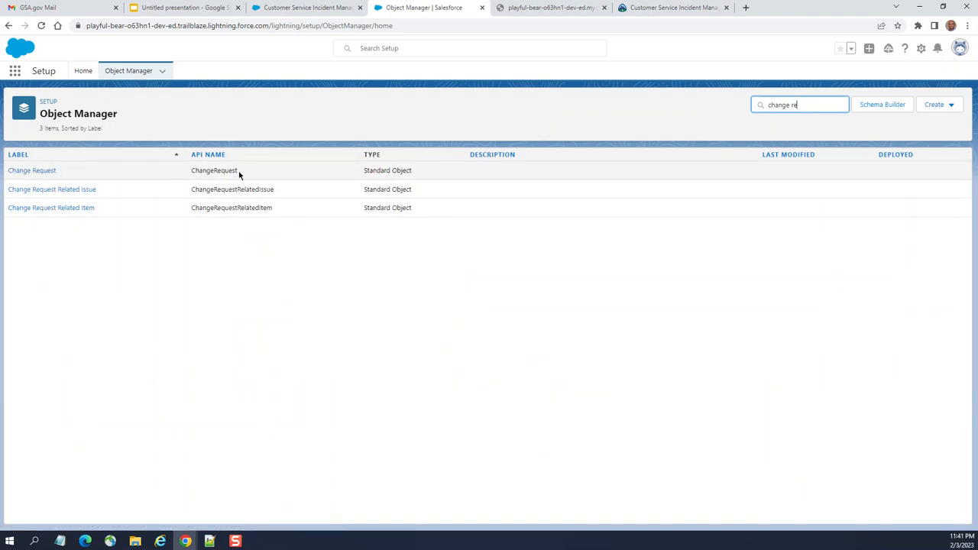
mouse_move(86, 189)
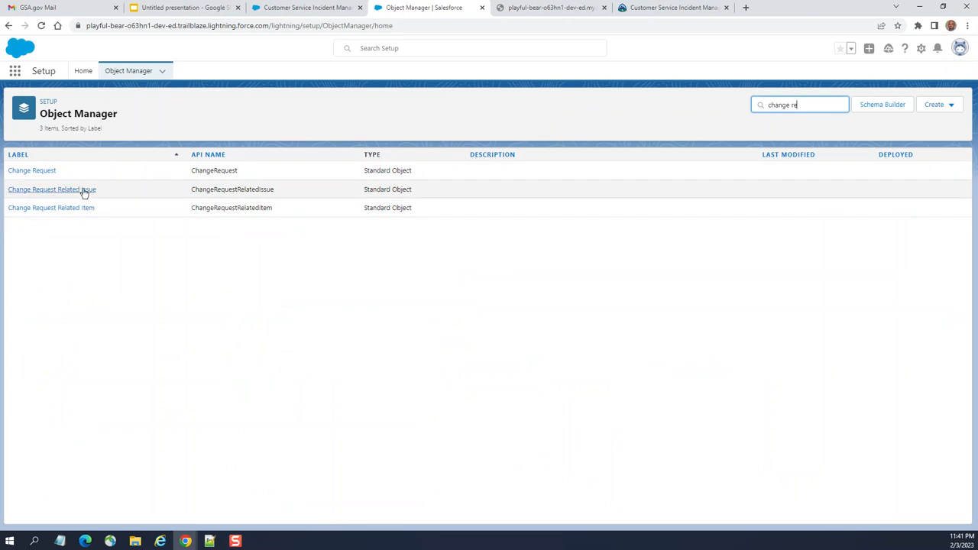
mouse_move(109, 220)
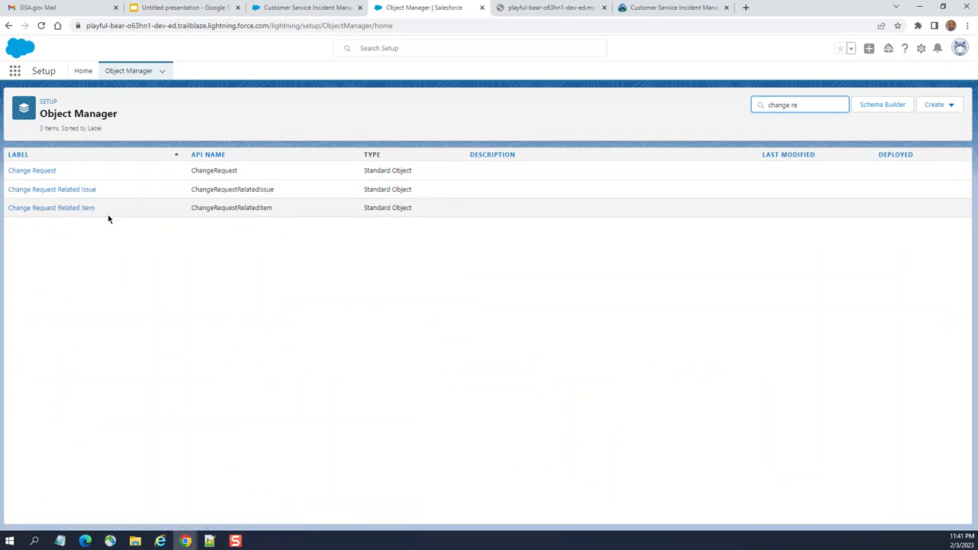
left_click(183, 8)
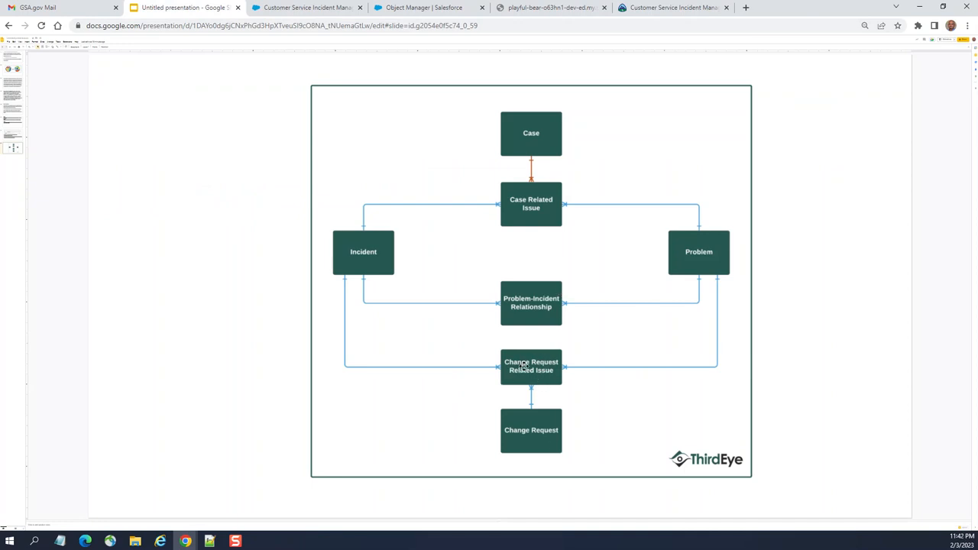
mouse_move(526, 401)
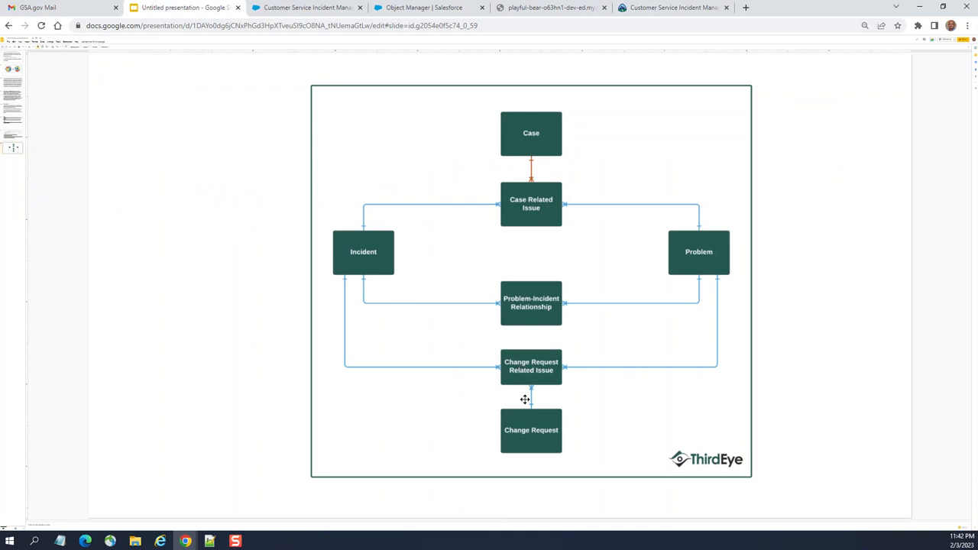
mouse_move(555, 403)
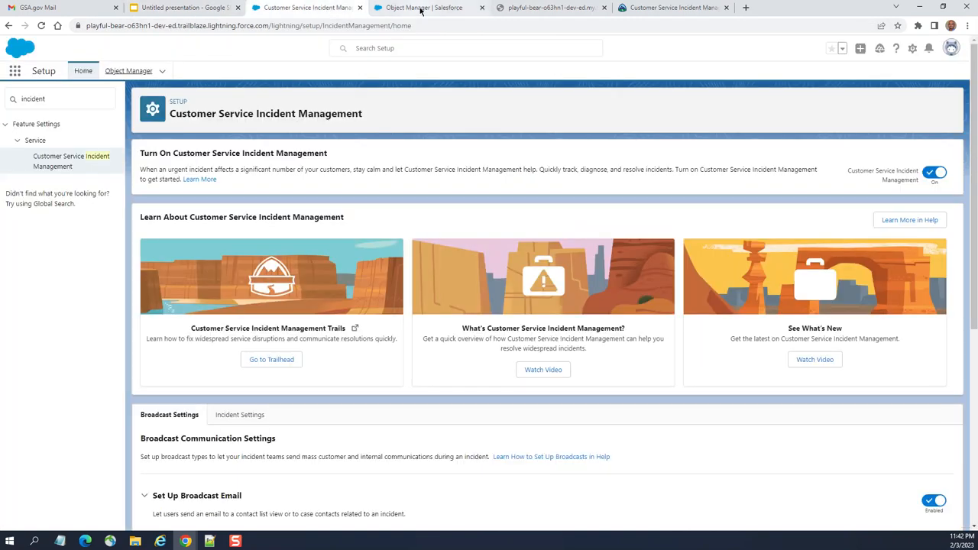
- Review the Change Request object's Fields & Relationships, then open its Page Layouts
left_click(422, 9)
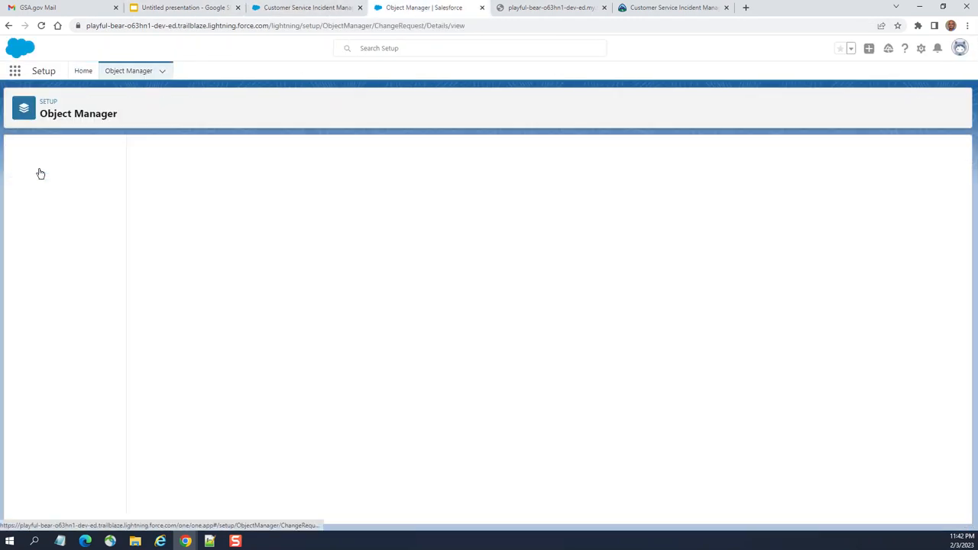
left_click(55, 172)
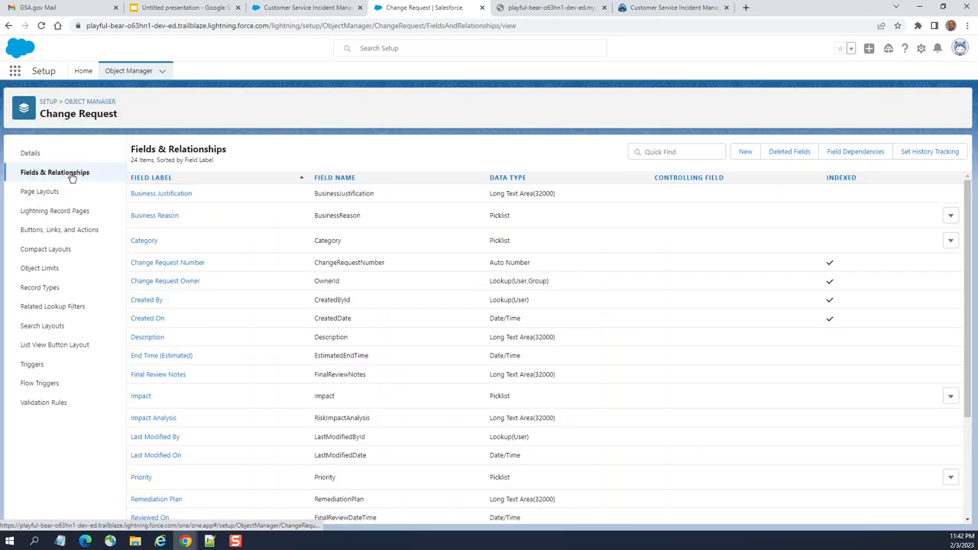
scroll("down", 3)
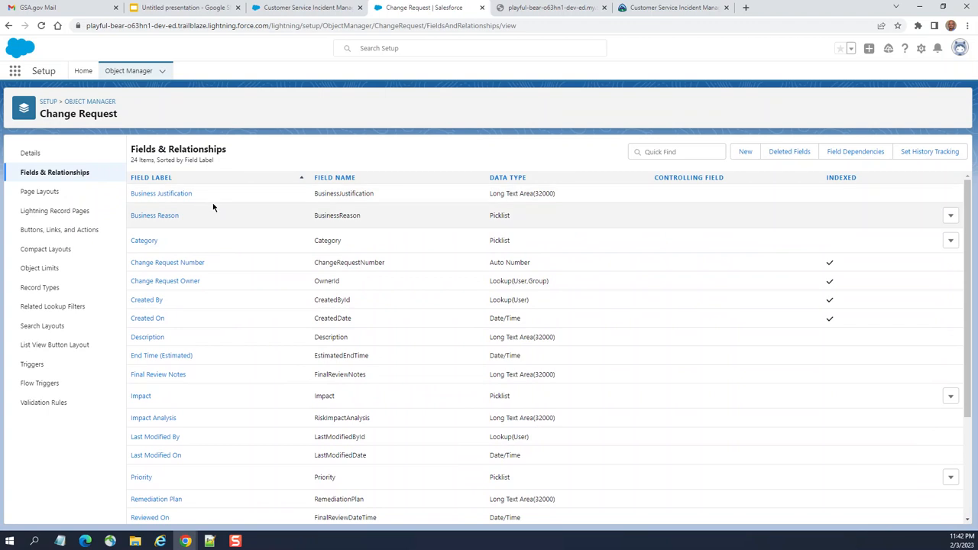
left_click(39, 191)
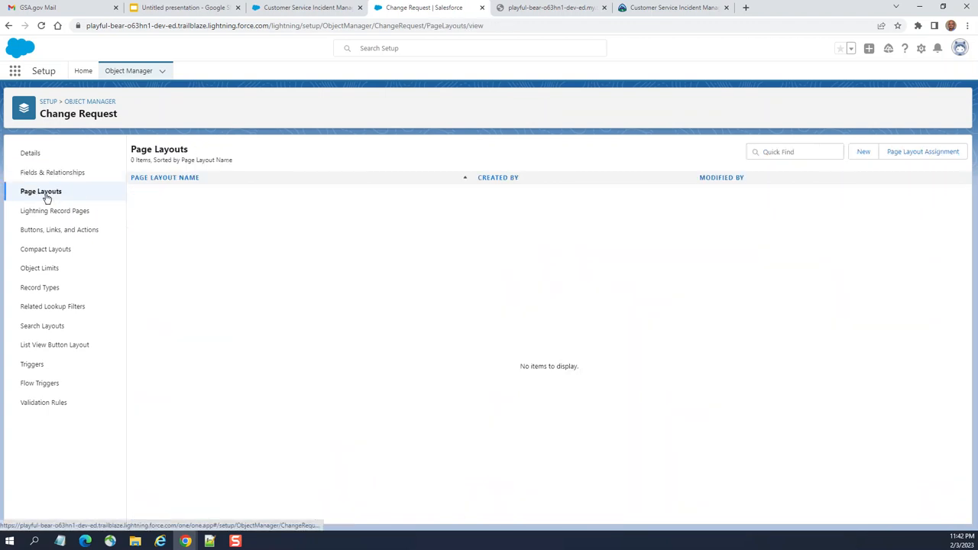
mouse_move(52, 172)
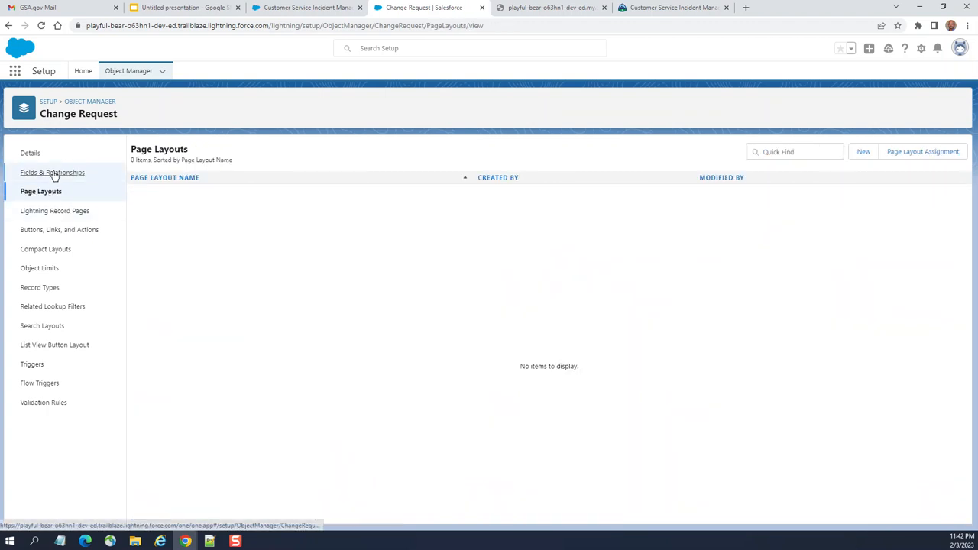